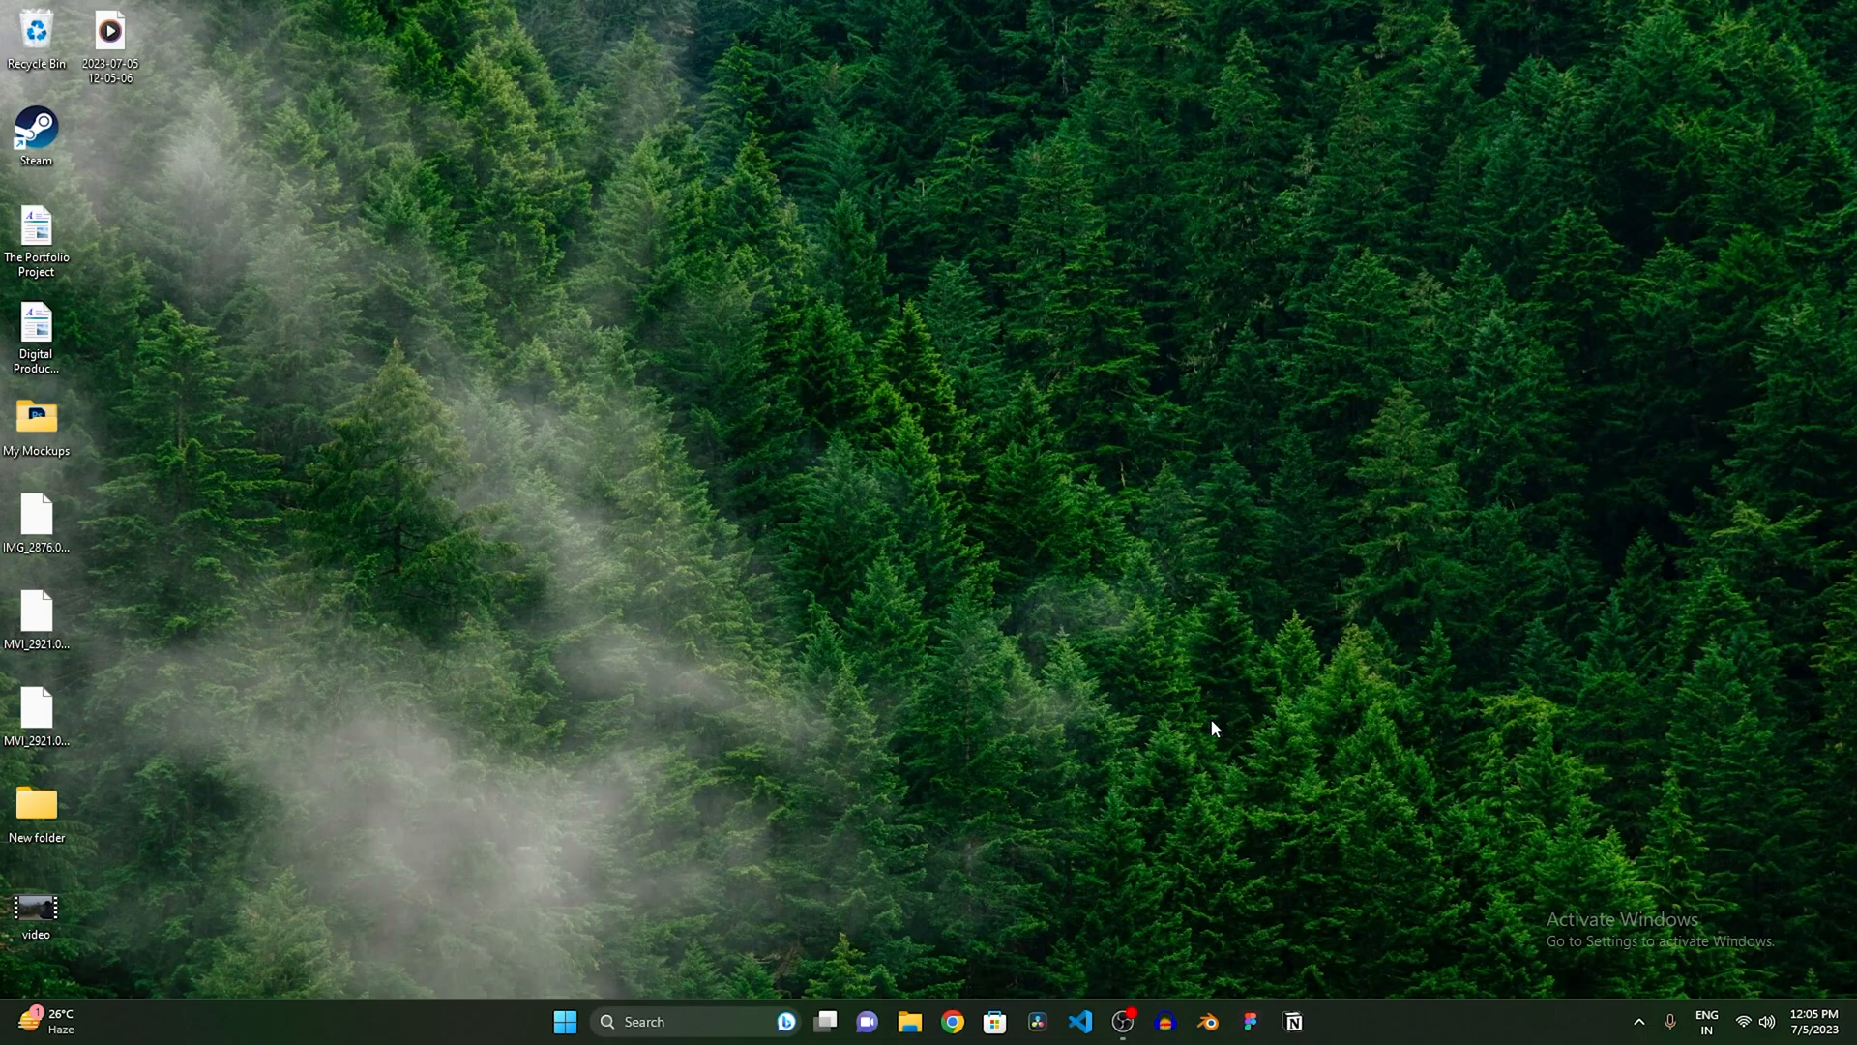
mouse_move(87, 896)
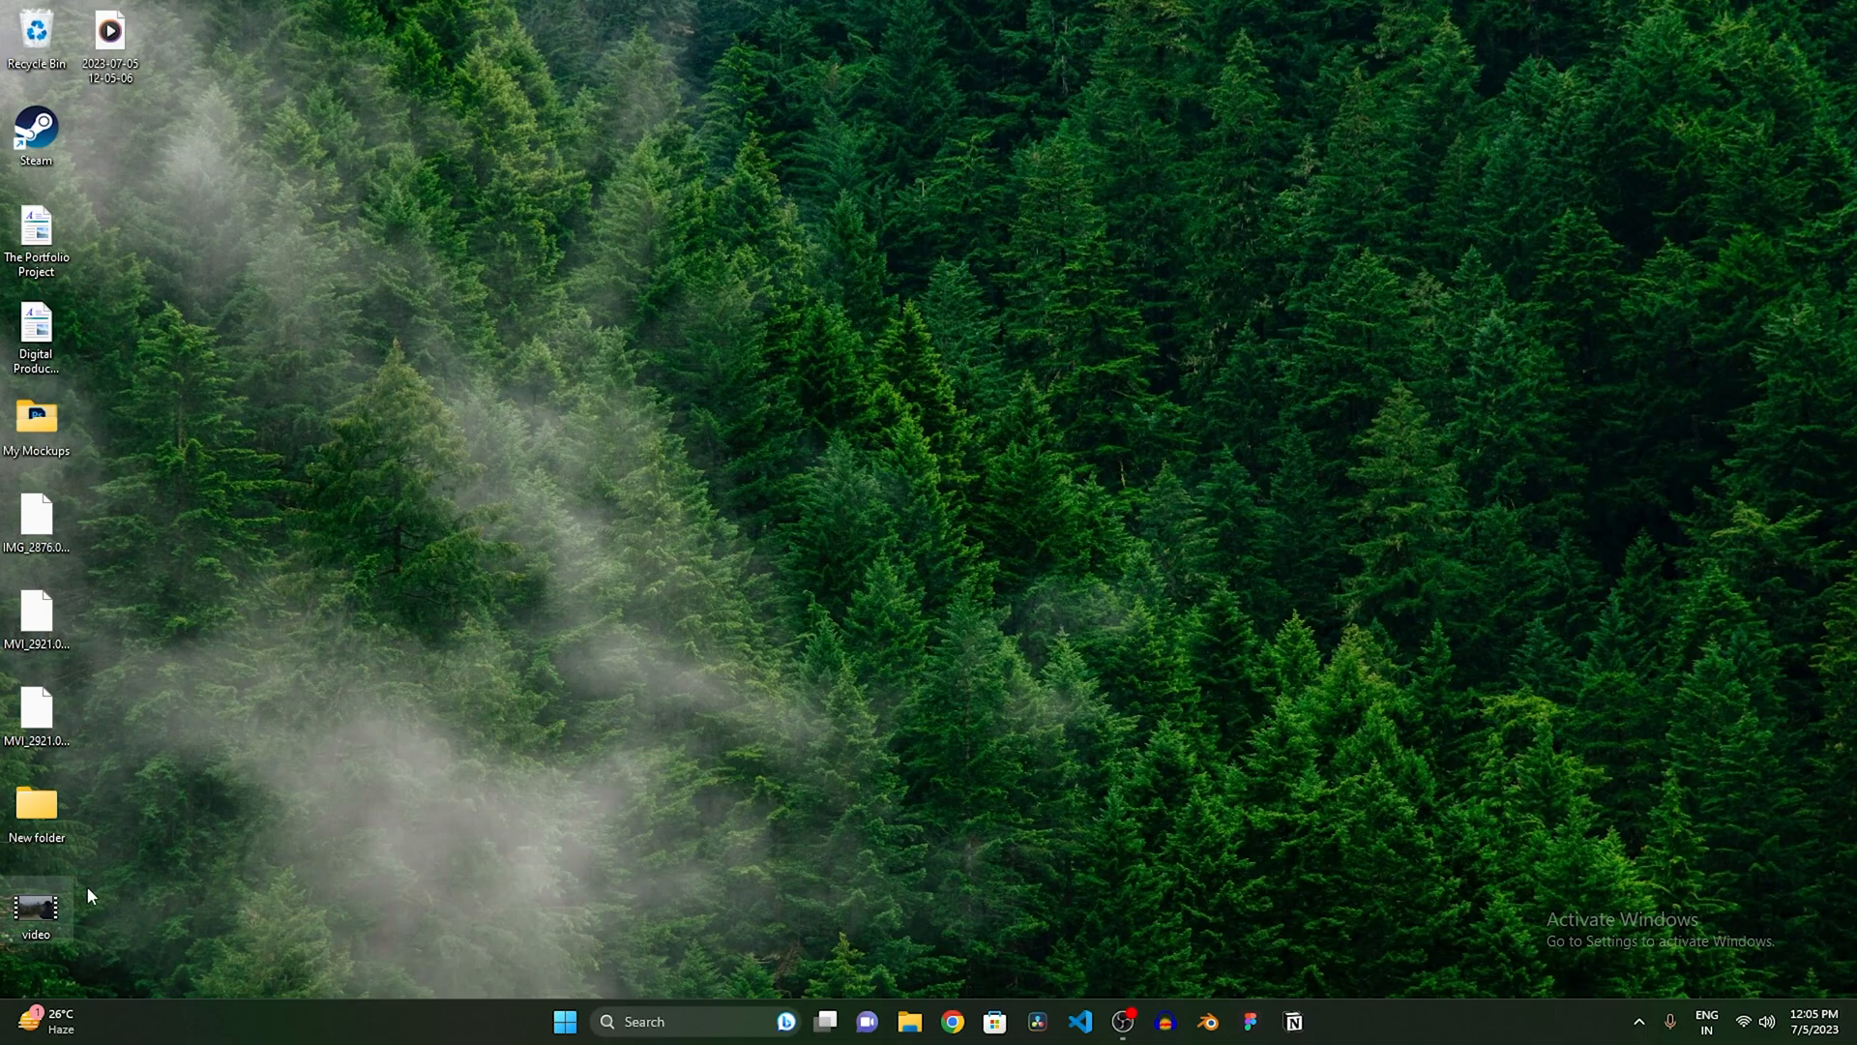
mouse_move(445, 851)
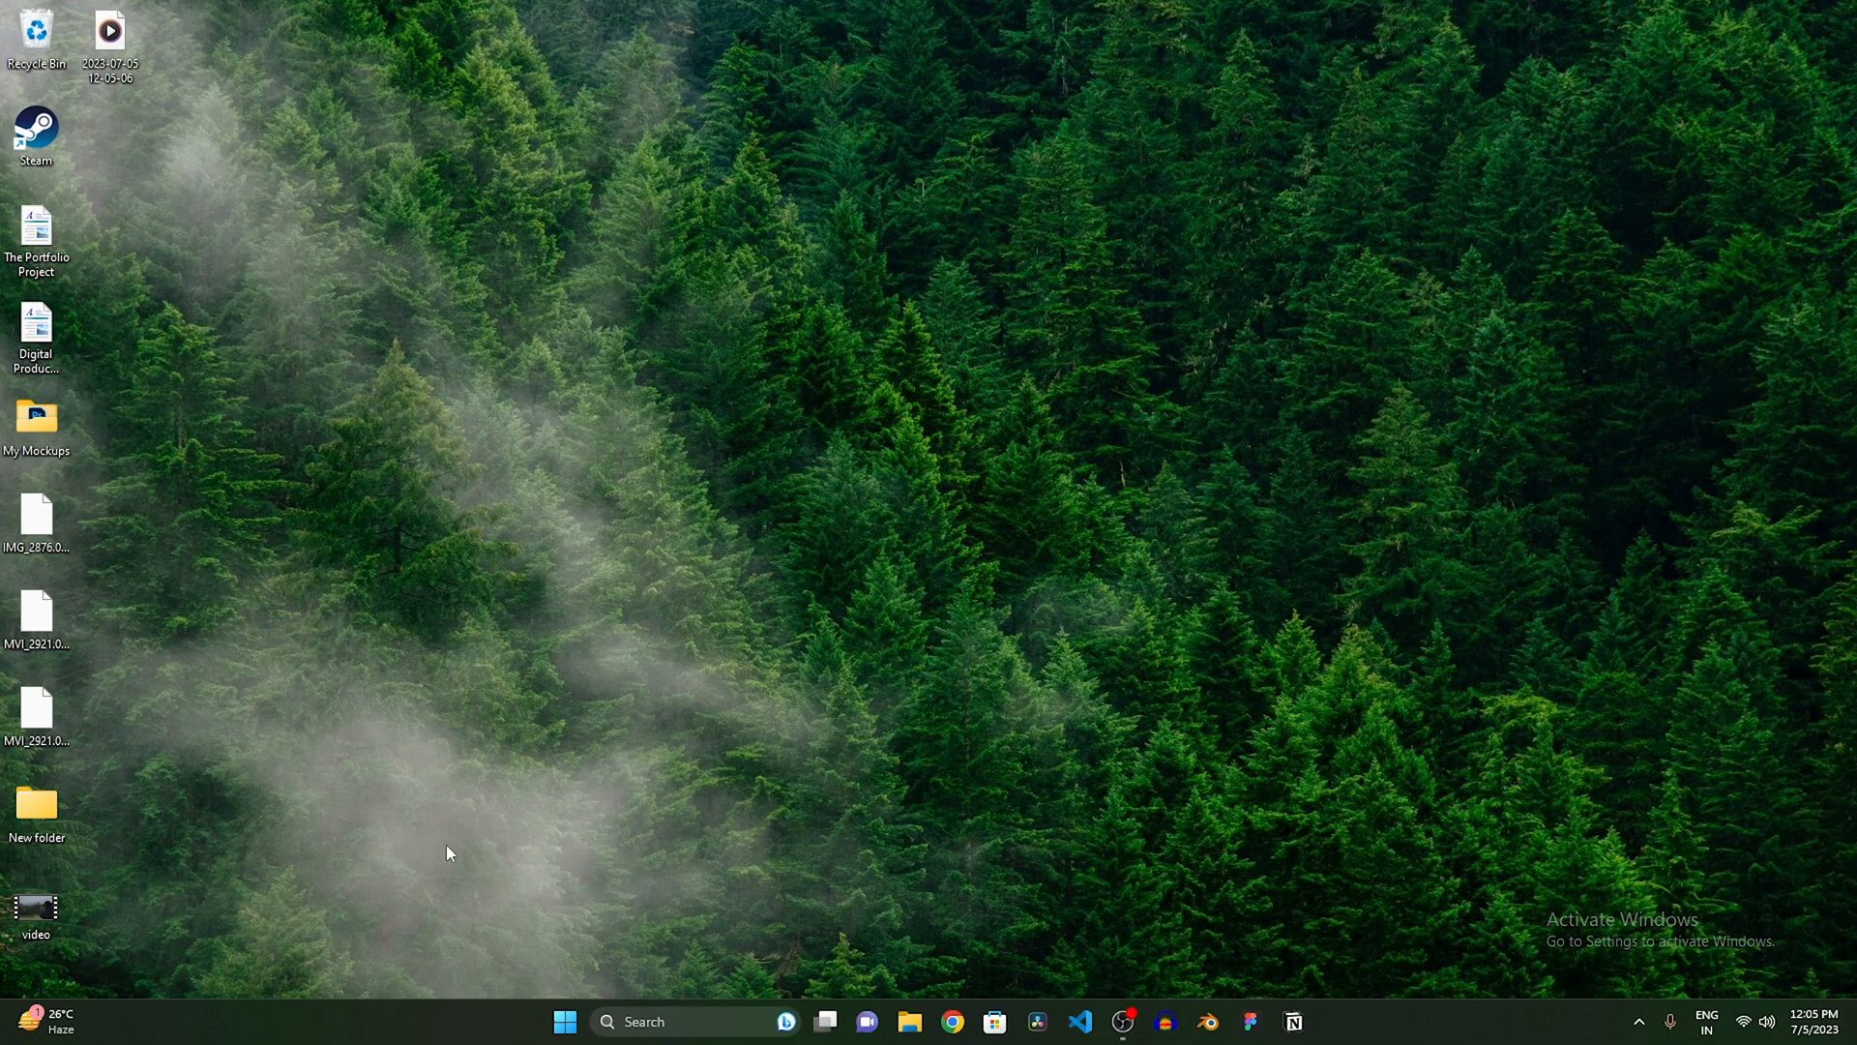
mouse_move(66, 901)
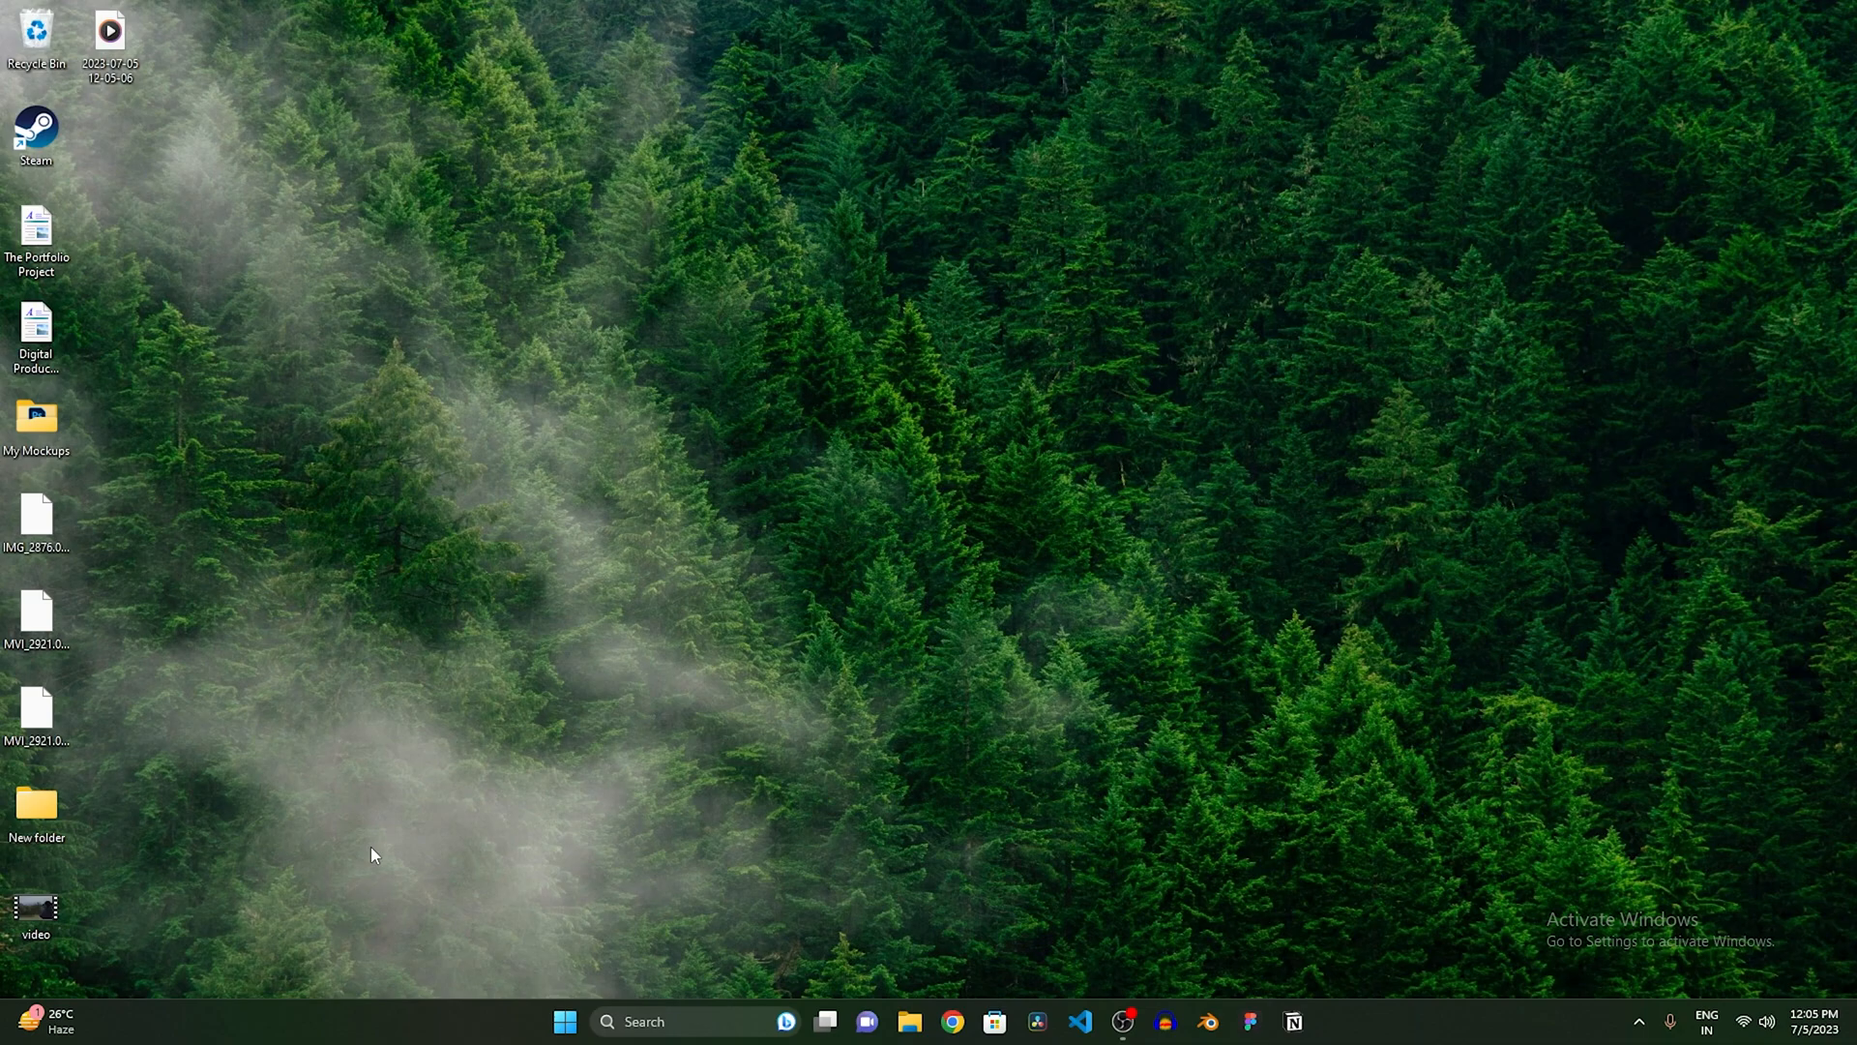
mouse_move(387, 975)
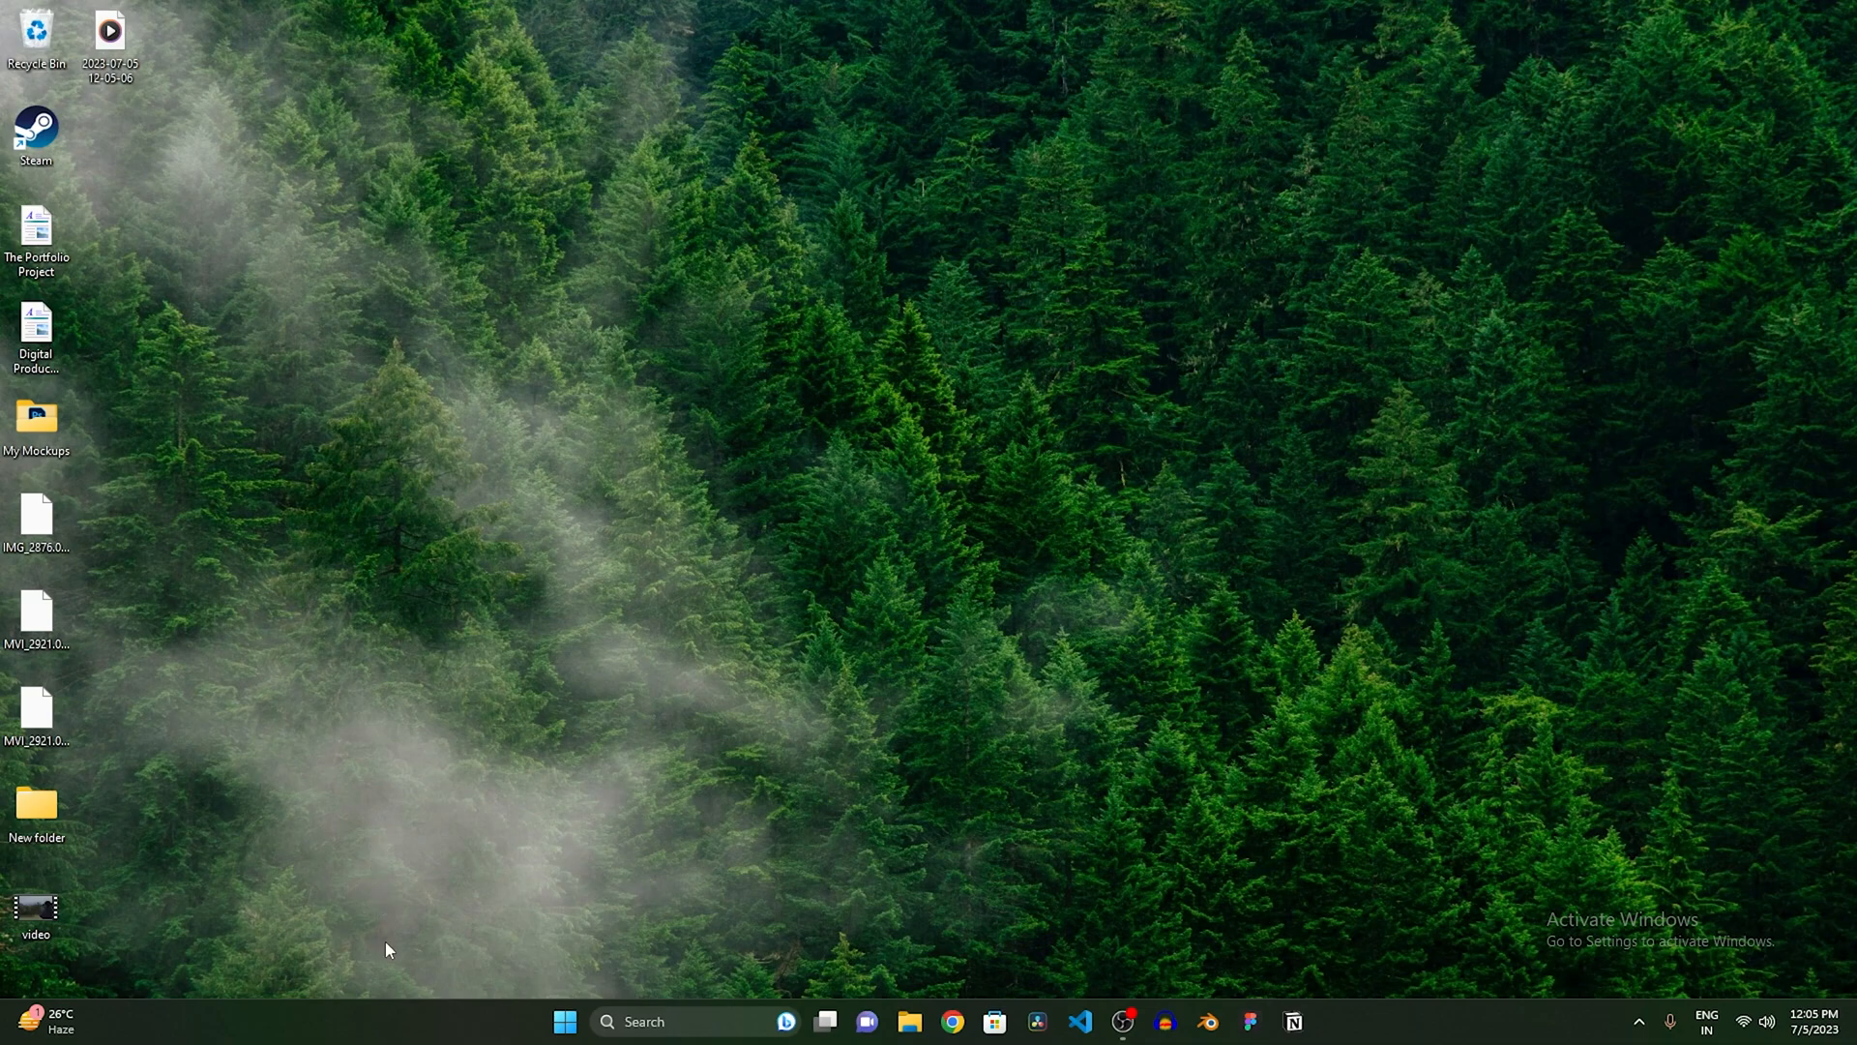
Step: Search the Start menu for "pre" and launch Adobe Premiere Pro 2022
click(563, 1022)
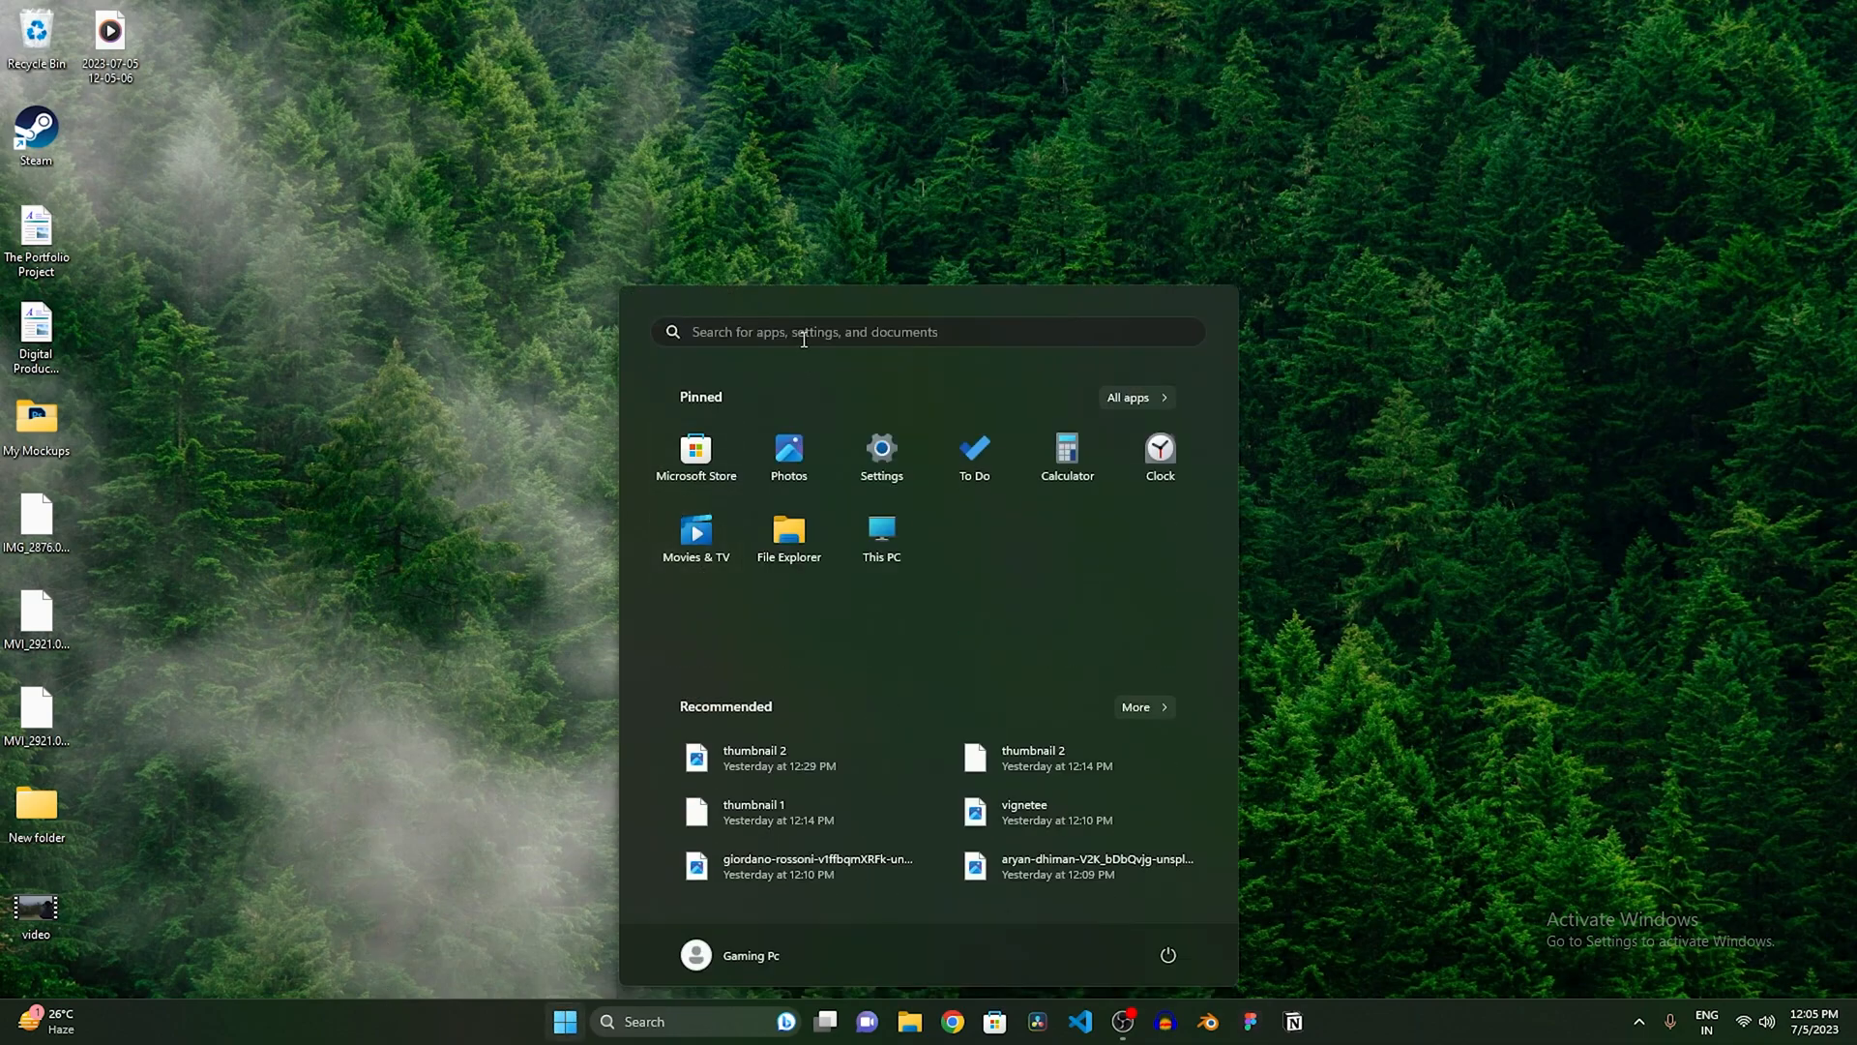
text(prt)
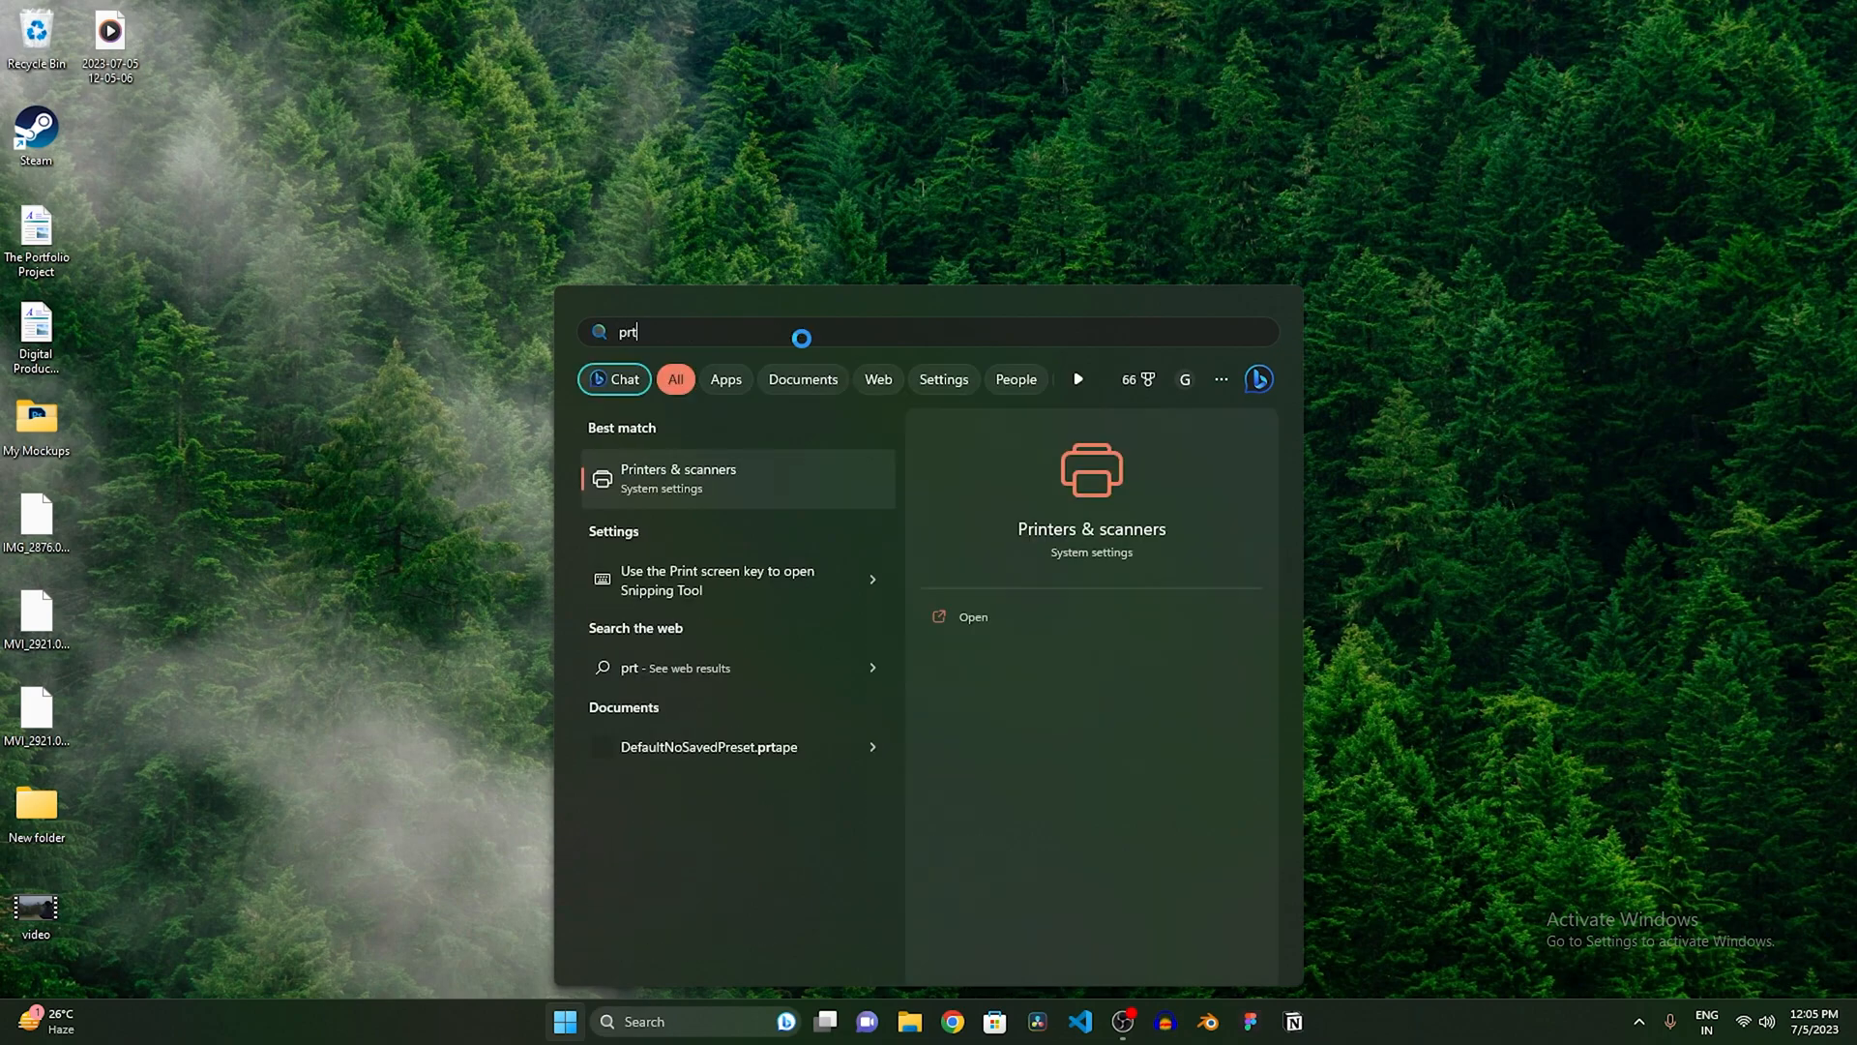
text(pre)
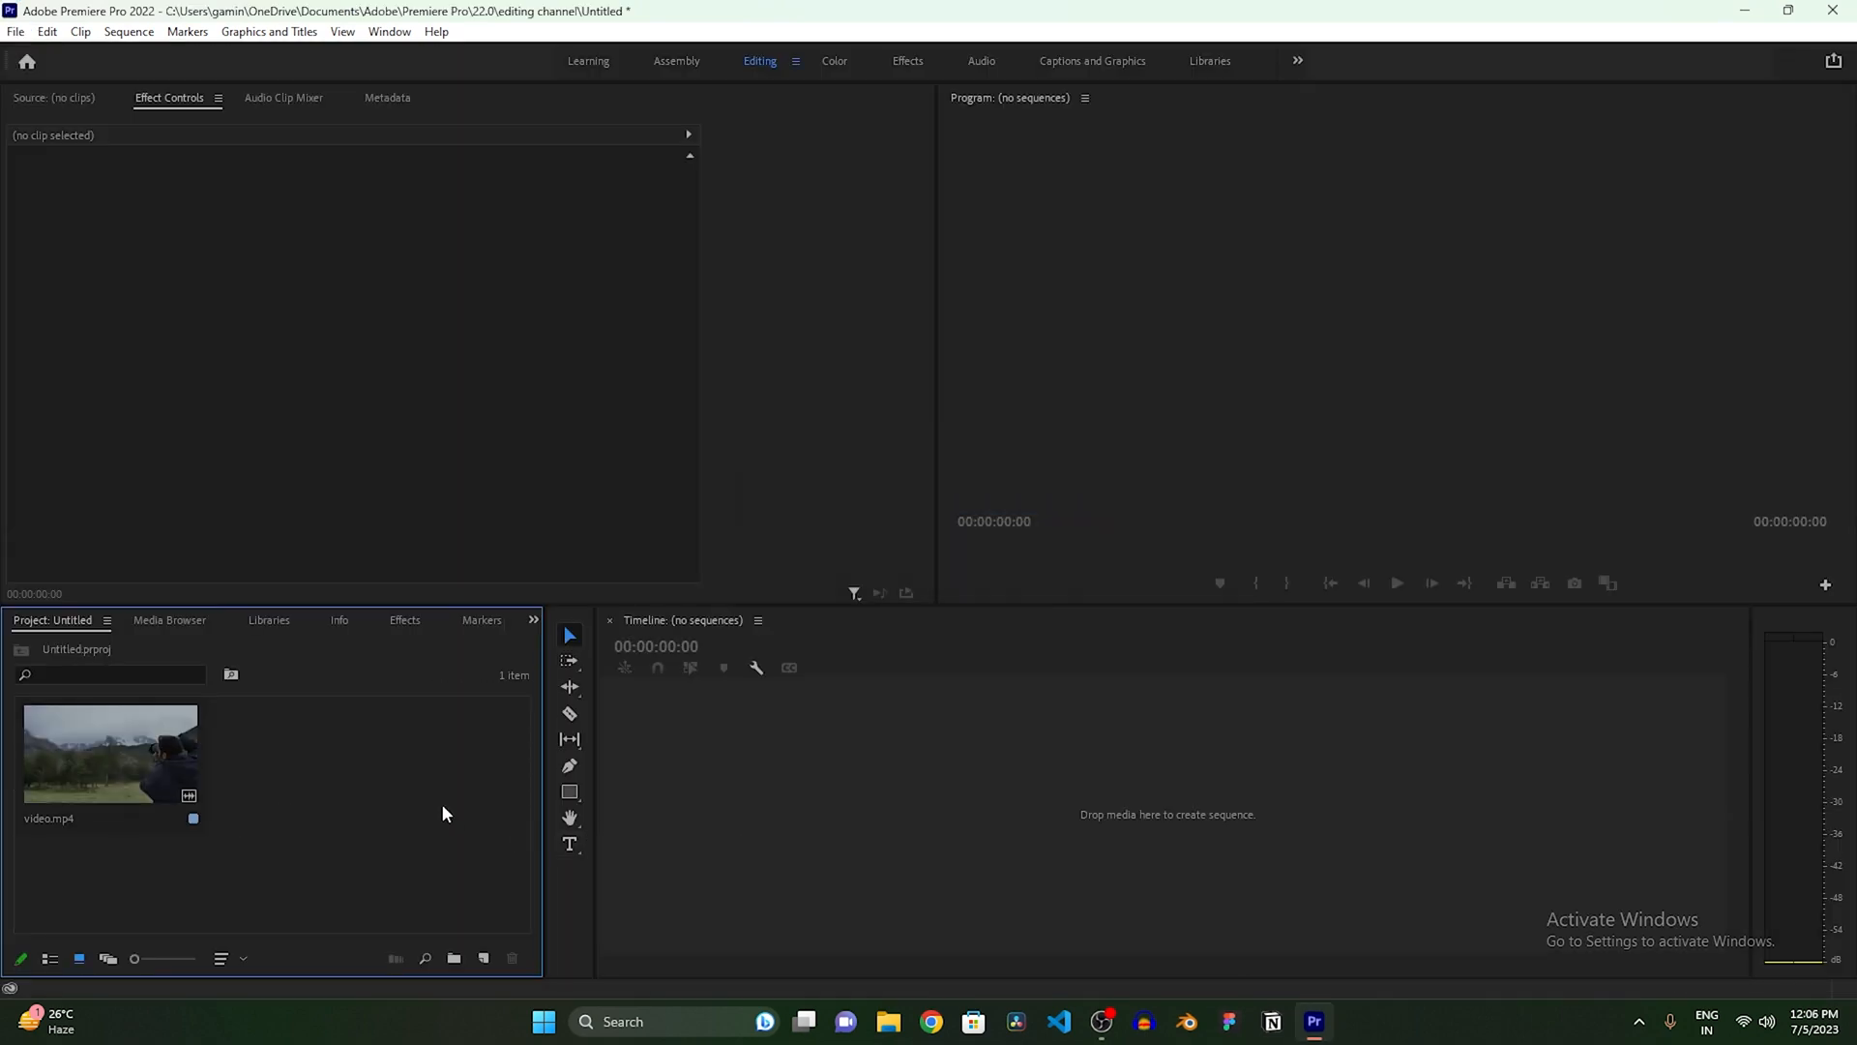
mouse_move(130, 797)
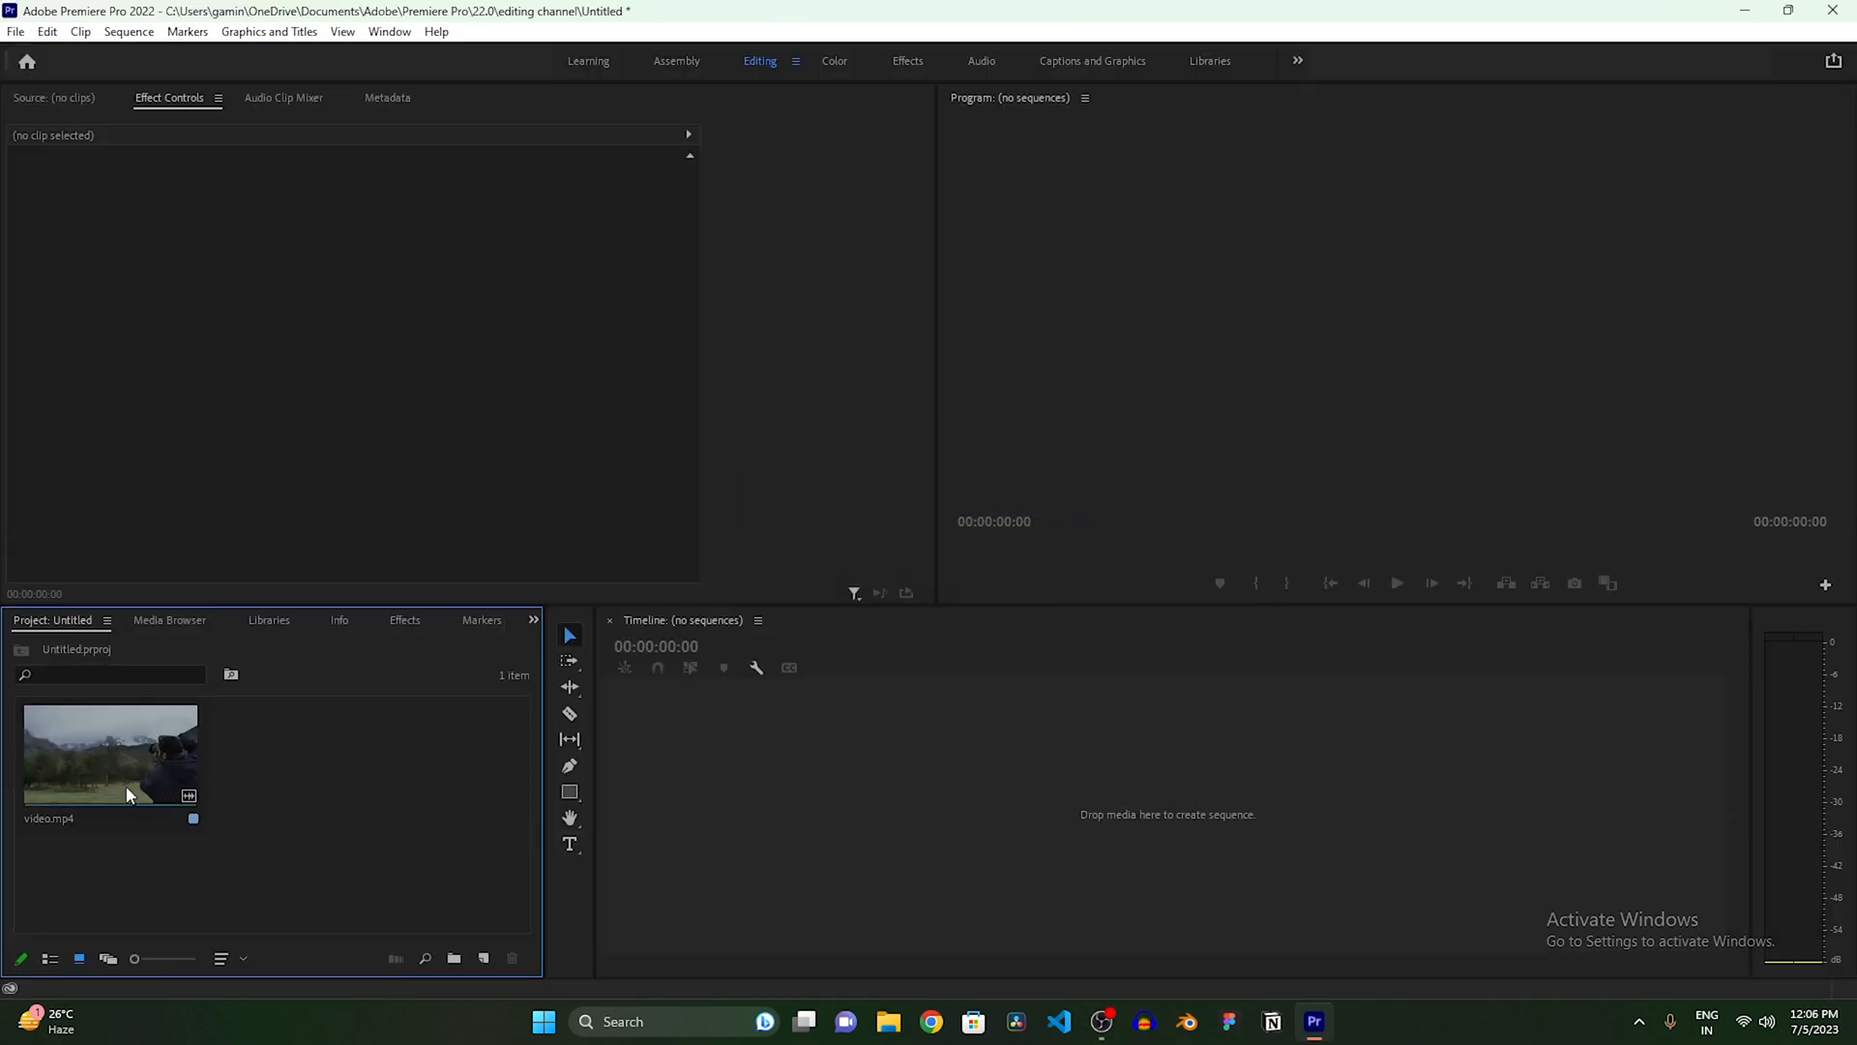
Step: Drag video.mp4 onto the timeline to create the 'video' sequence and jump to about 8 s
click(132, 758)
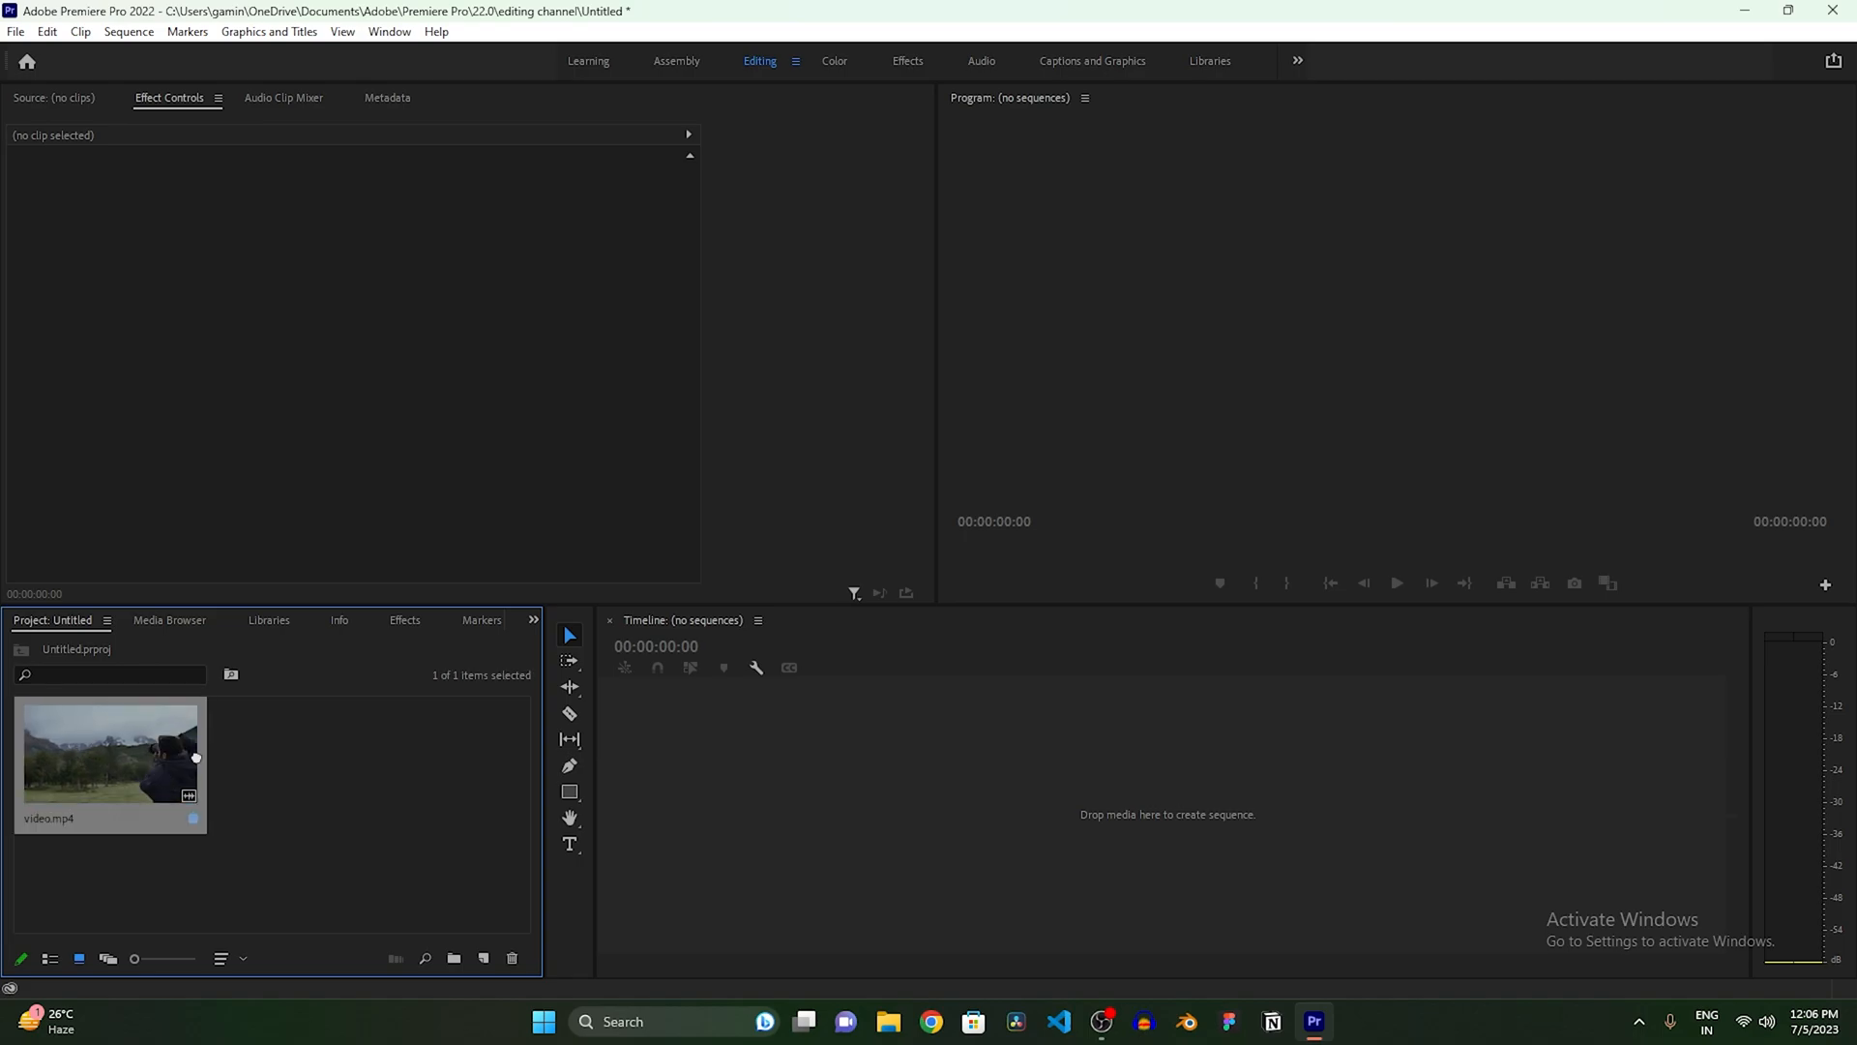
double_click(107, 758)
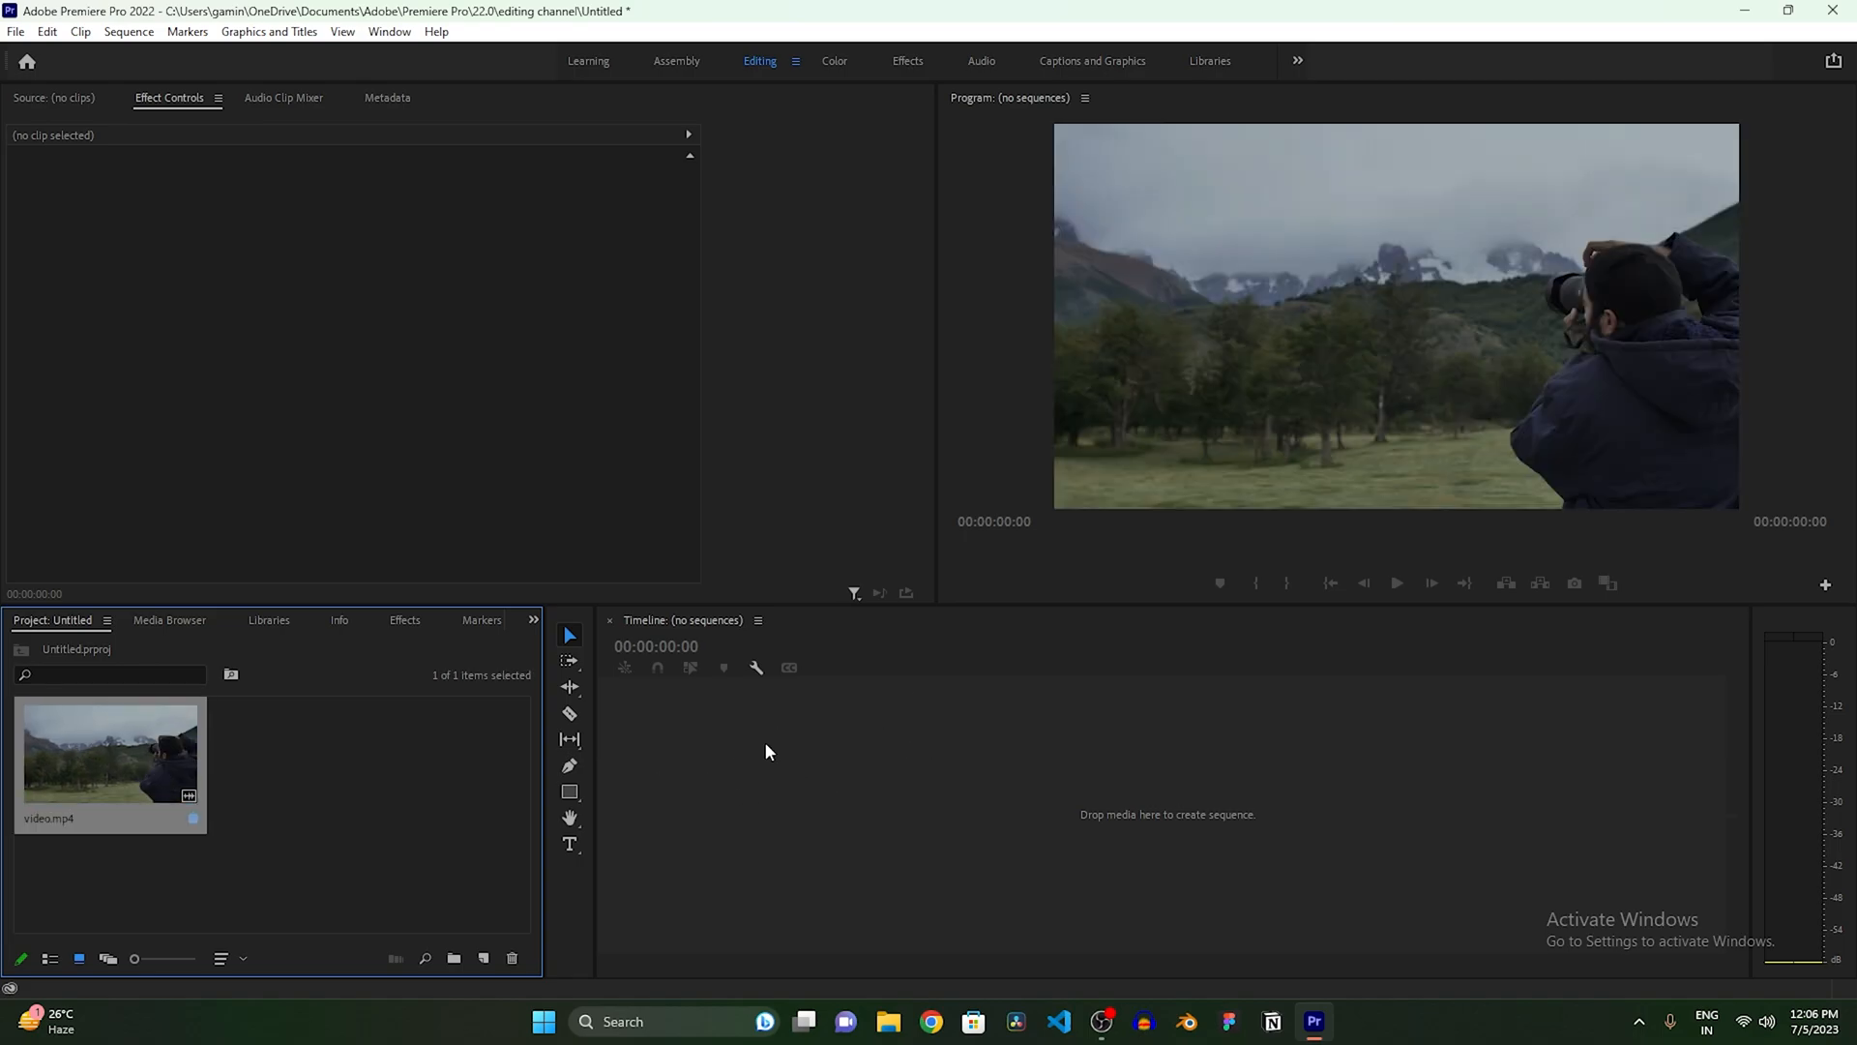
drag(109, 759, 1037, 797)
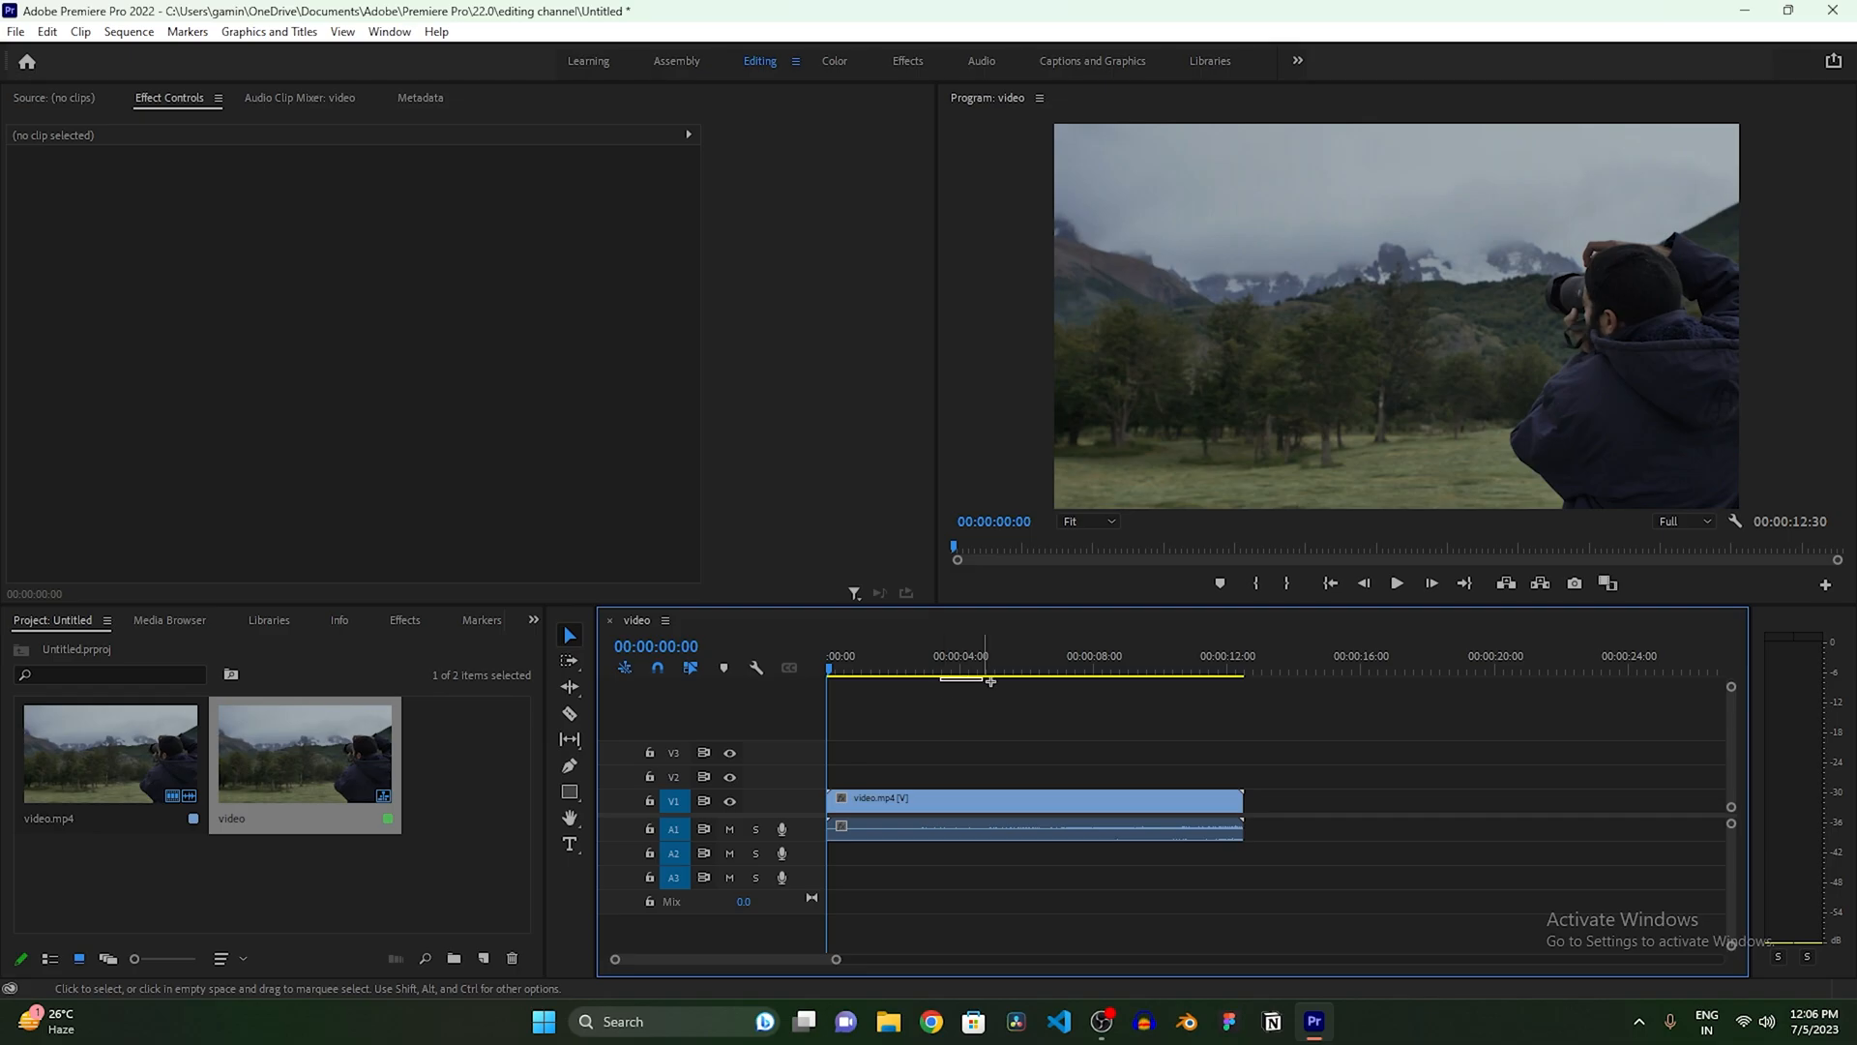
click(1097, 669)
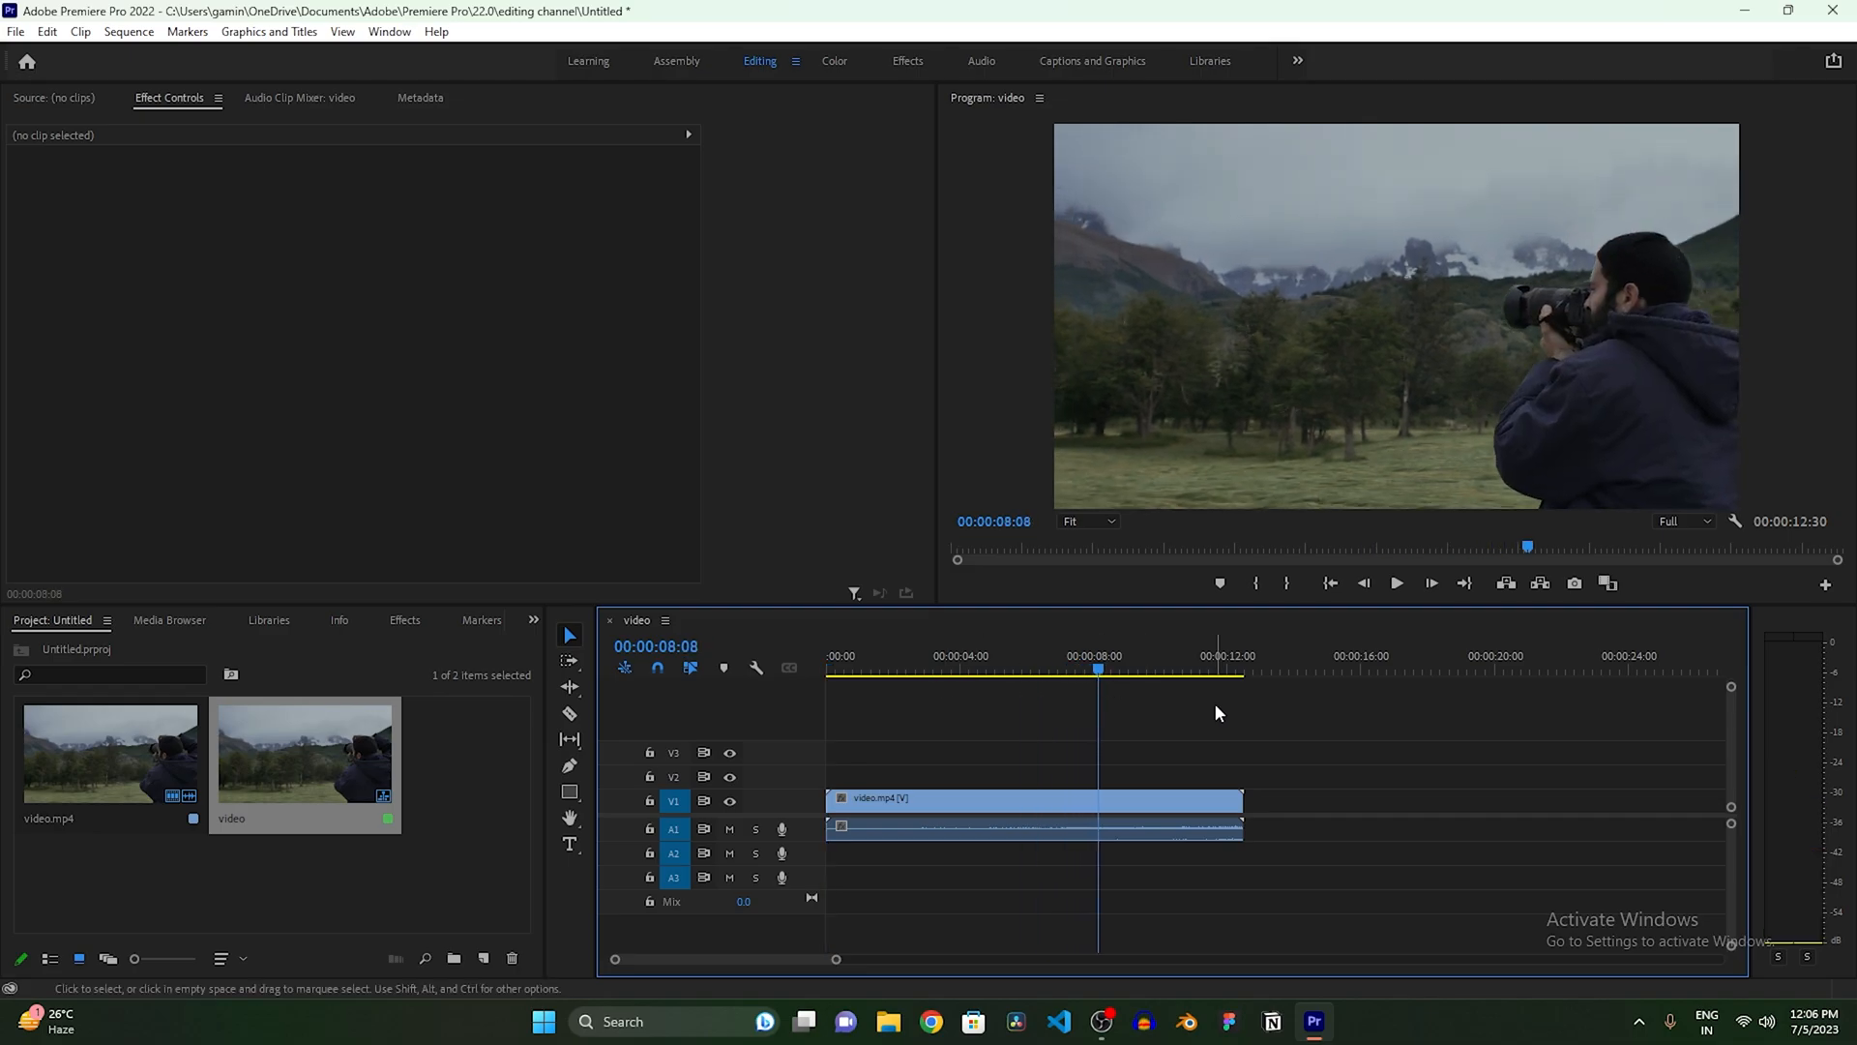
mouse_move(1209, 718)
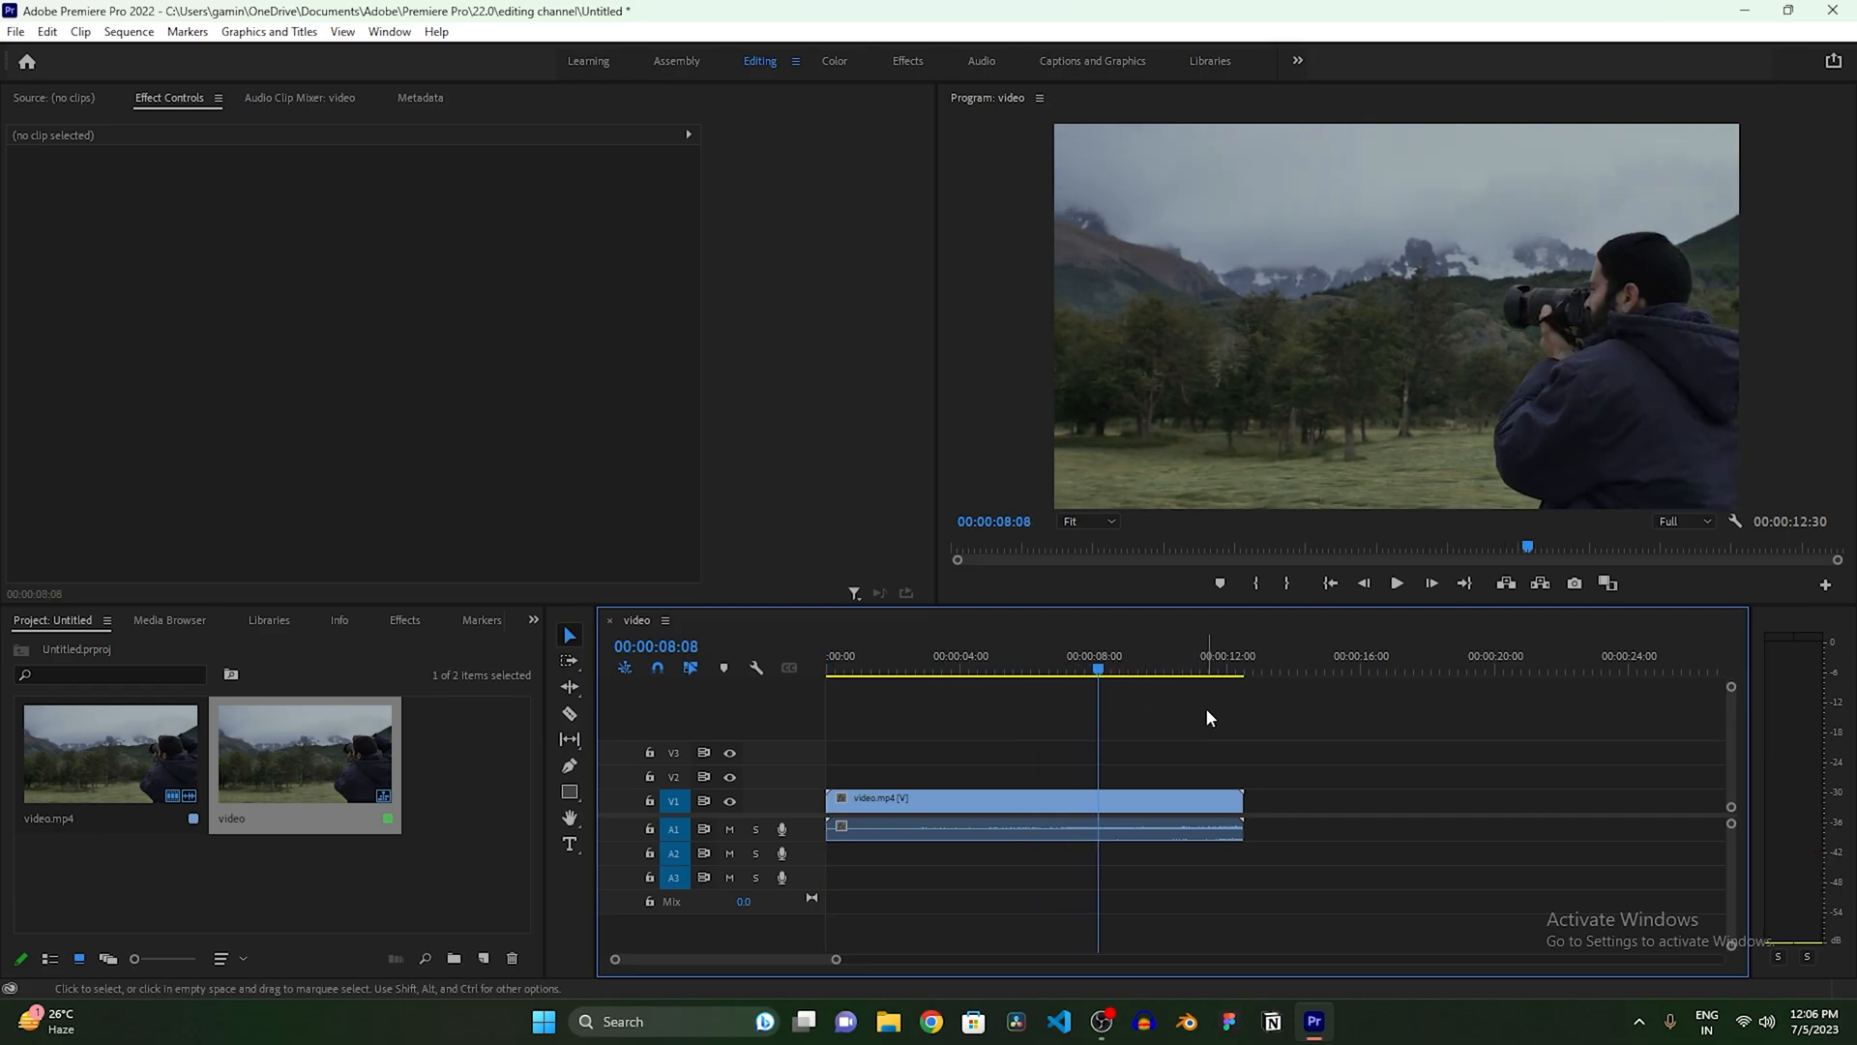
mouse_move(1240, 726)
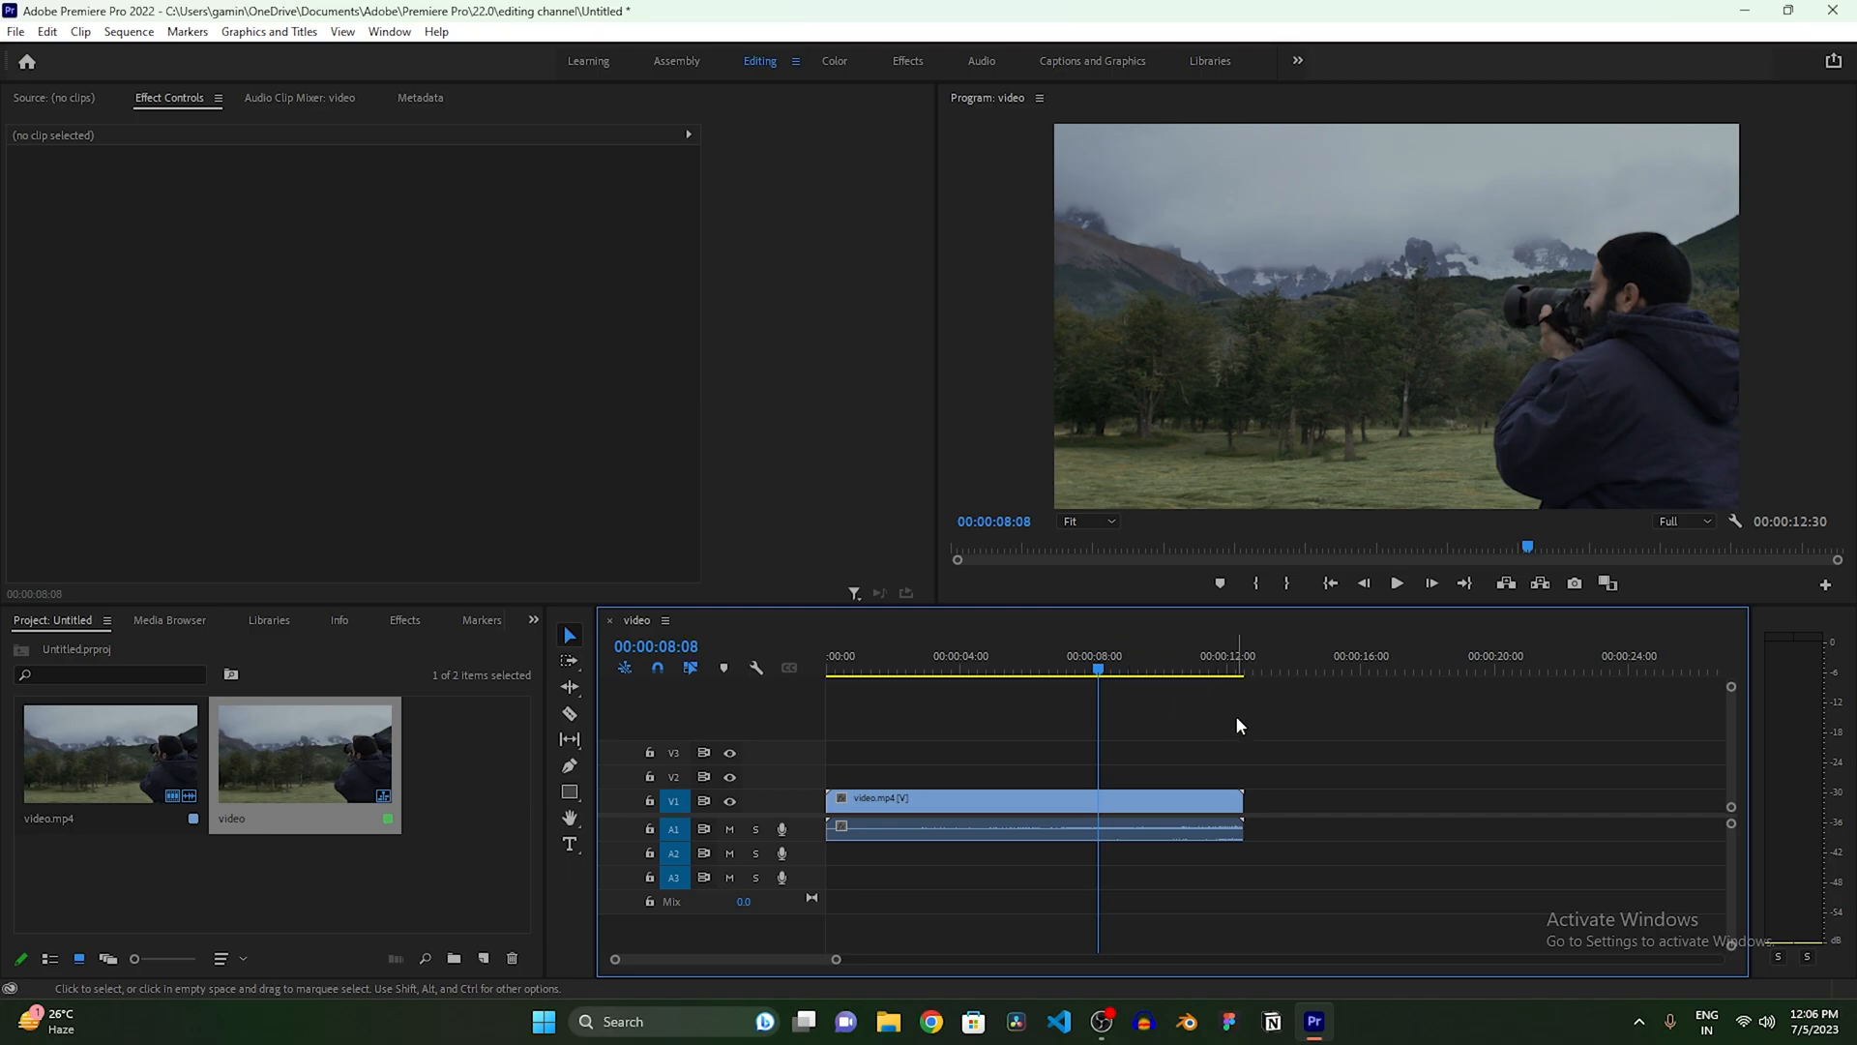
Step: Bring up File > Export > Media settings for the 'video' sequence
click(16, 32)
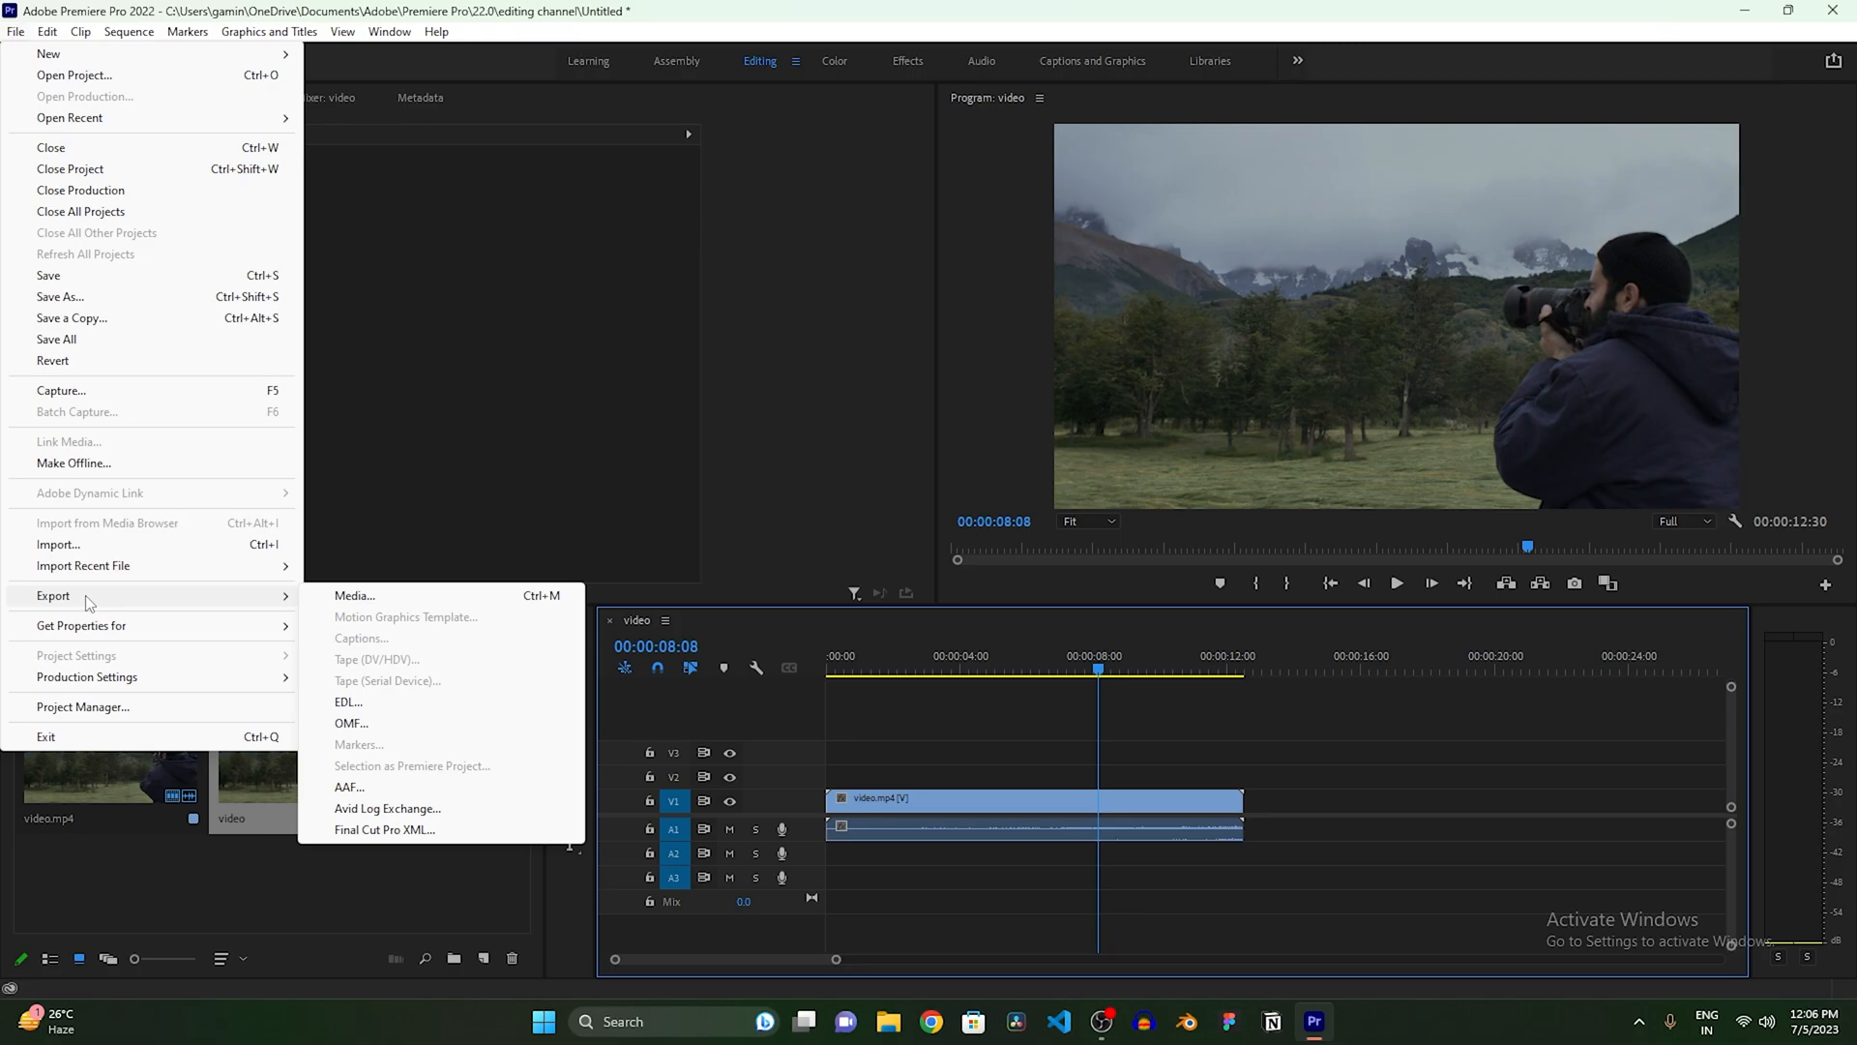
mouse_move(356, 596)
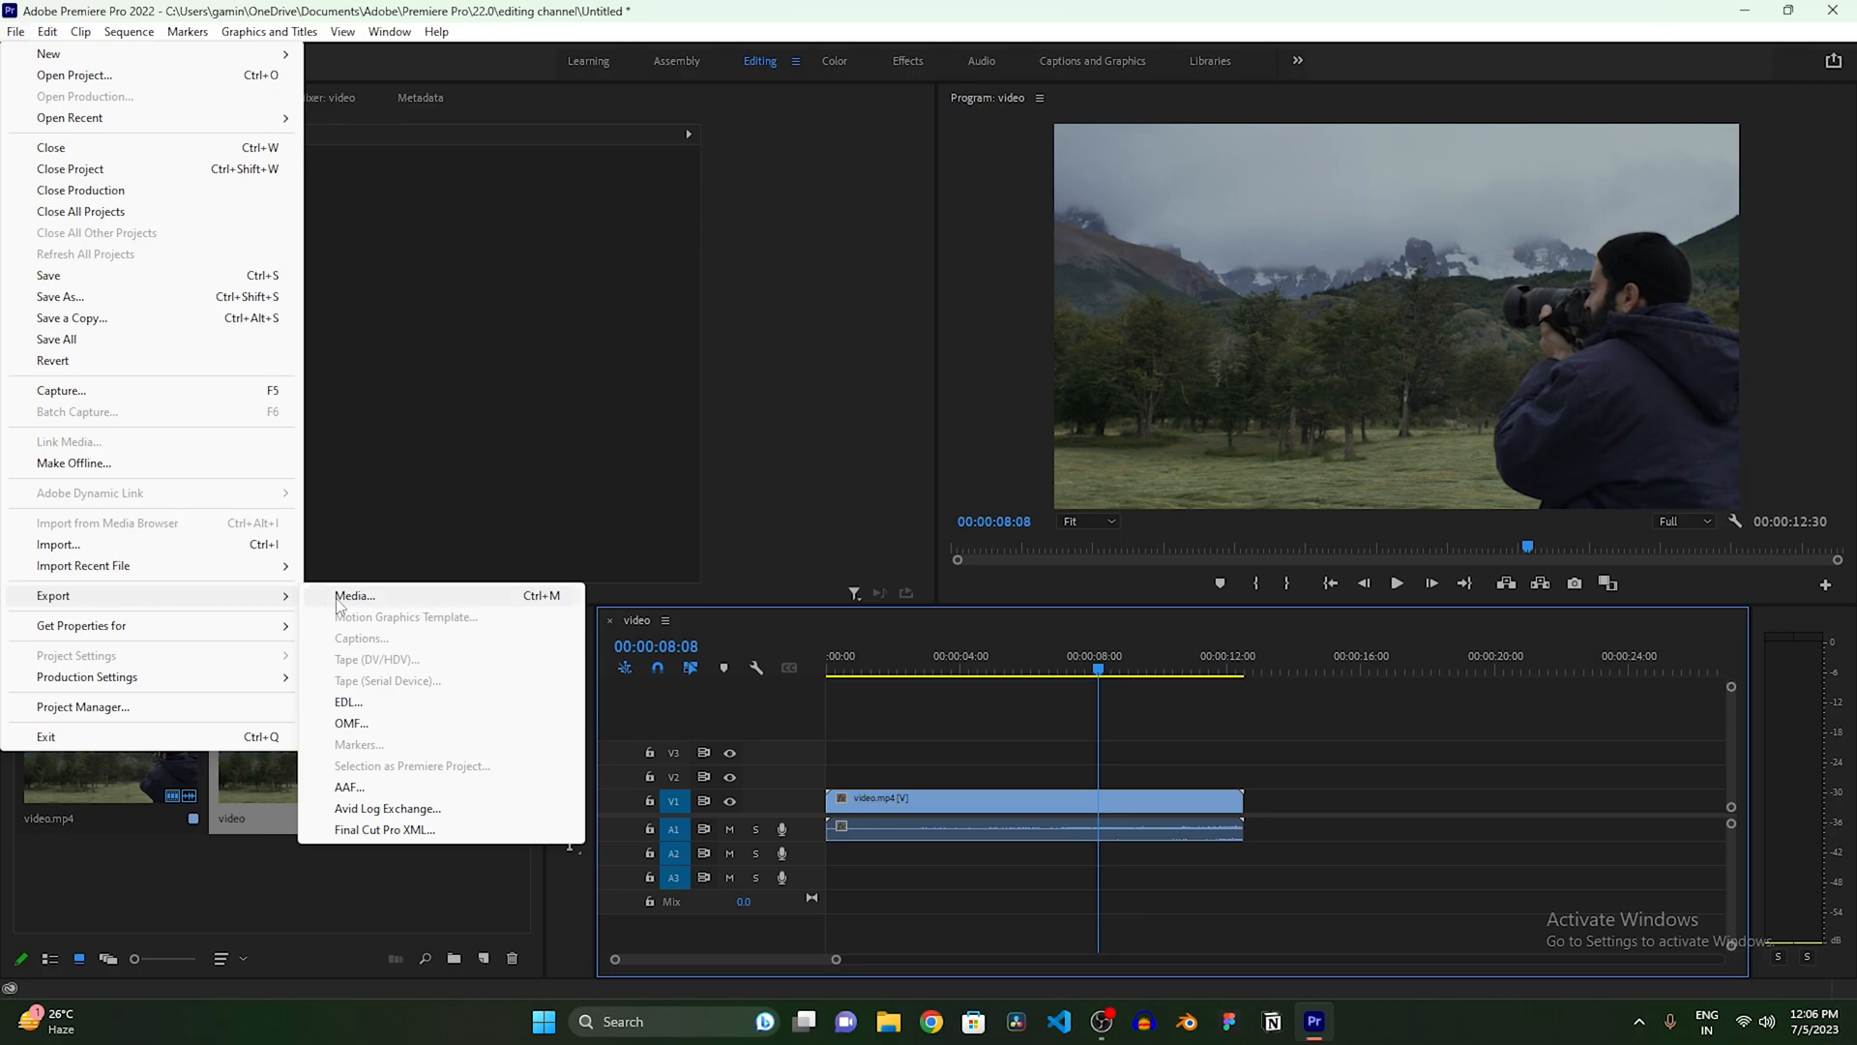
click(354, 596)
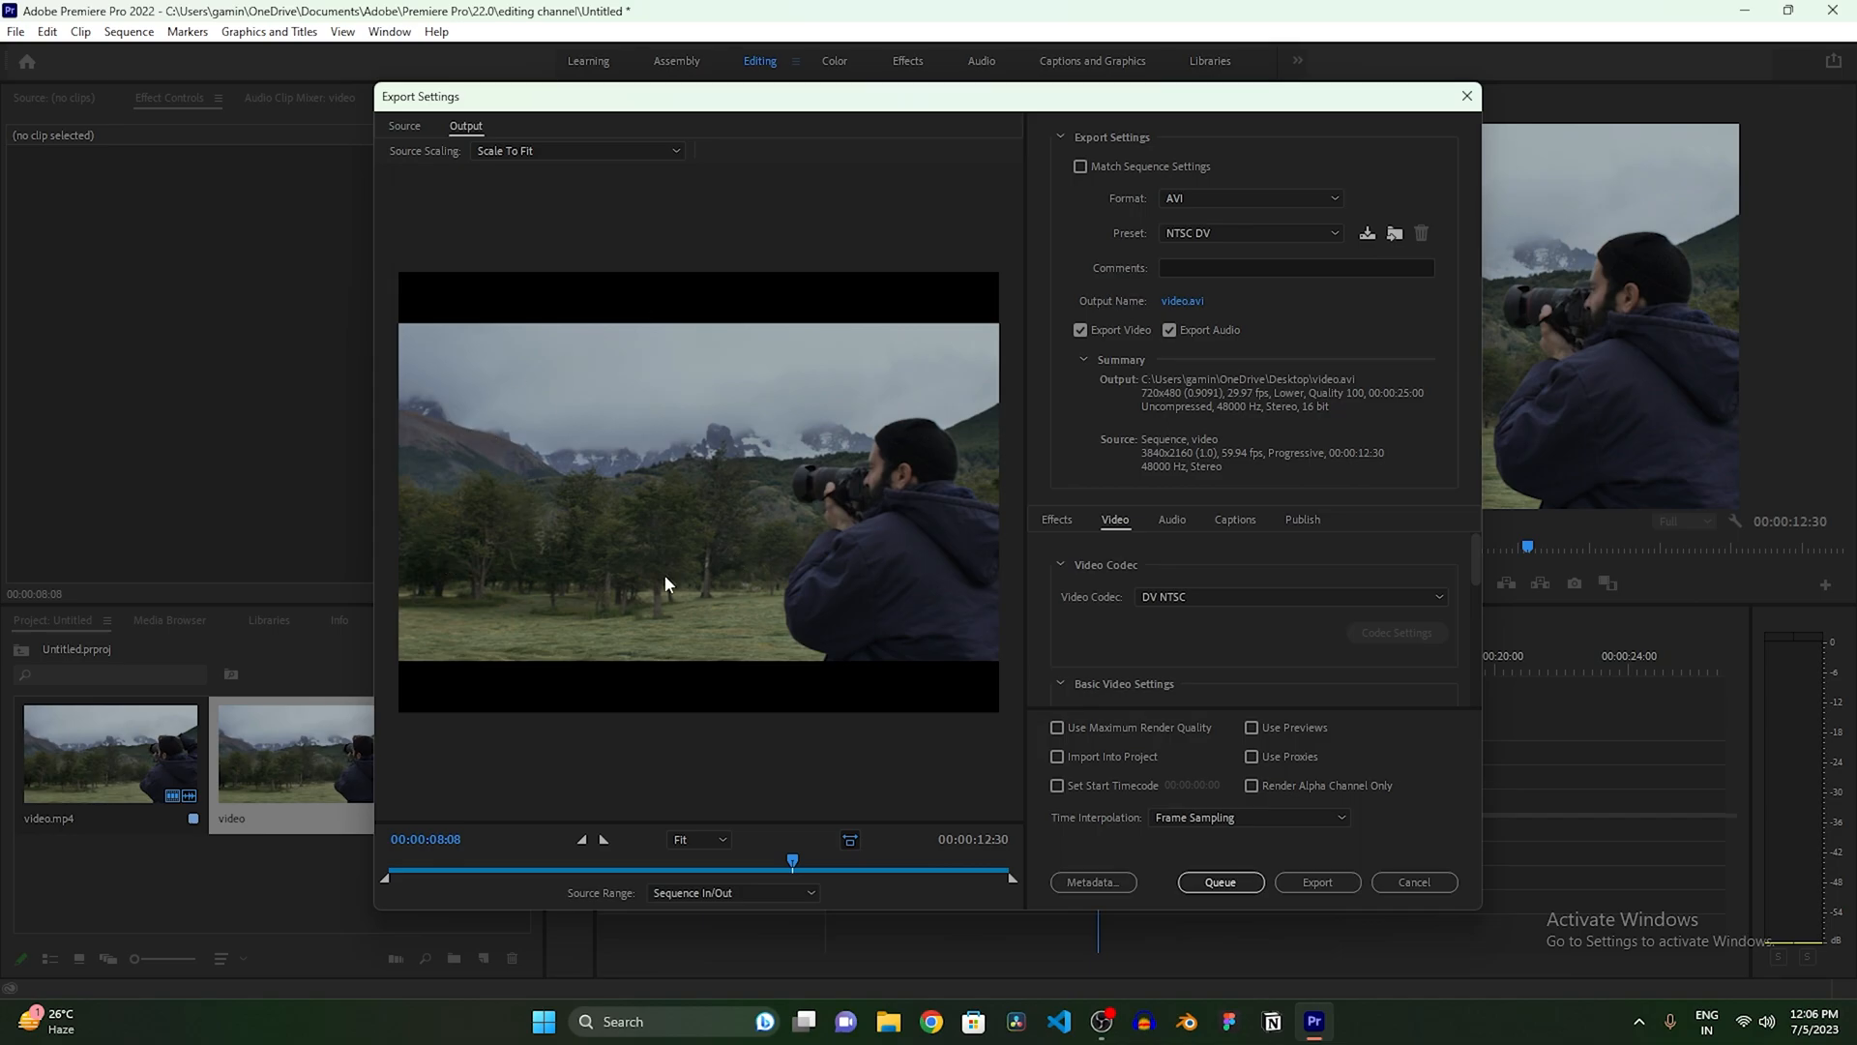
mouse_move(743, 364)
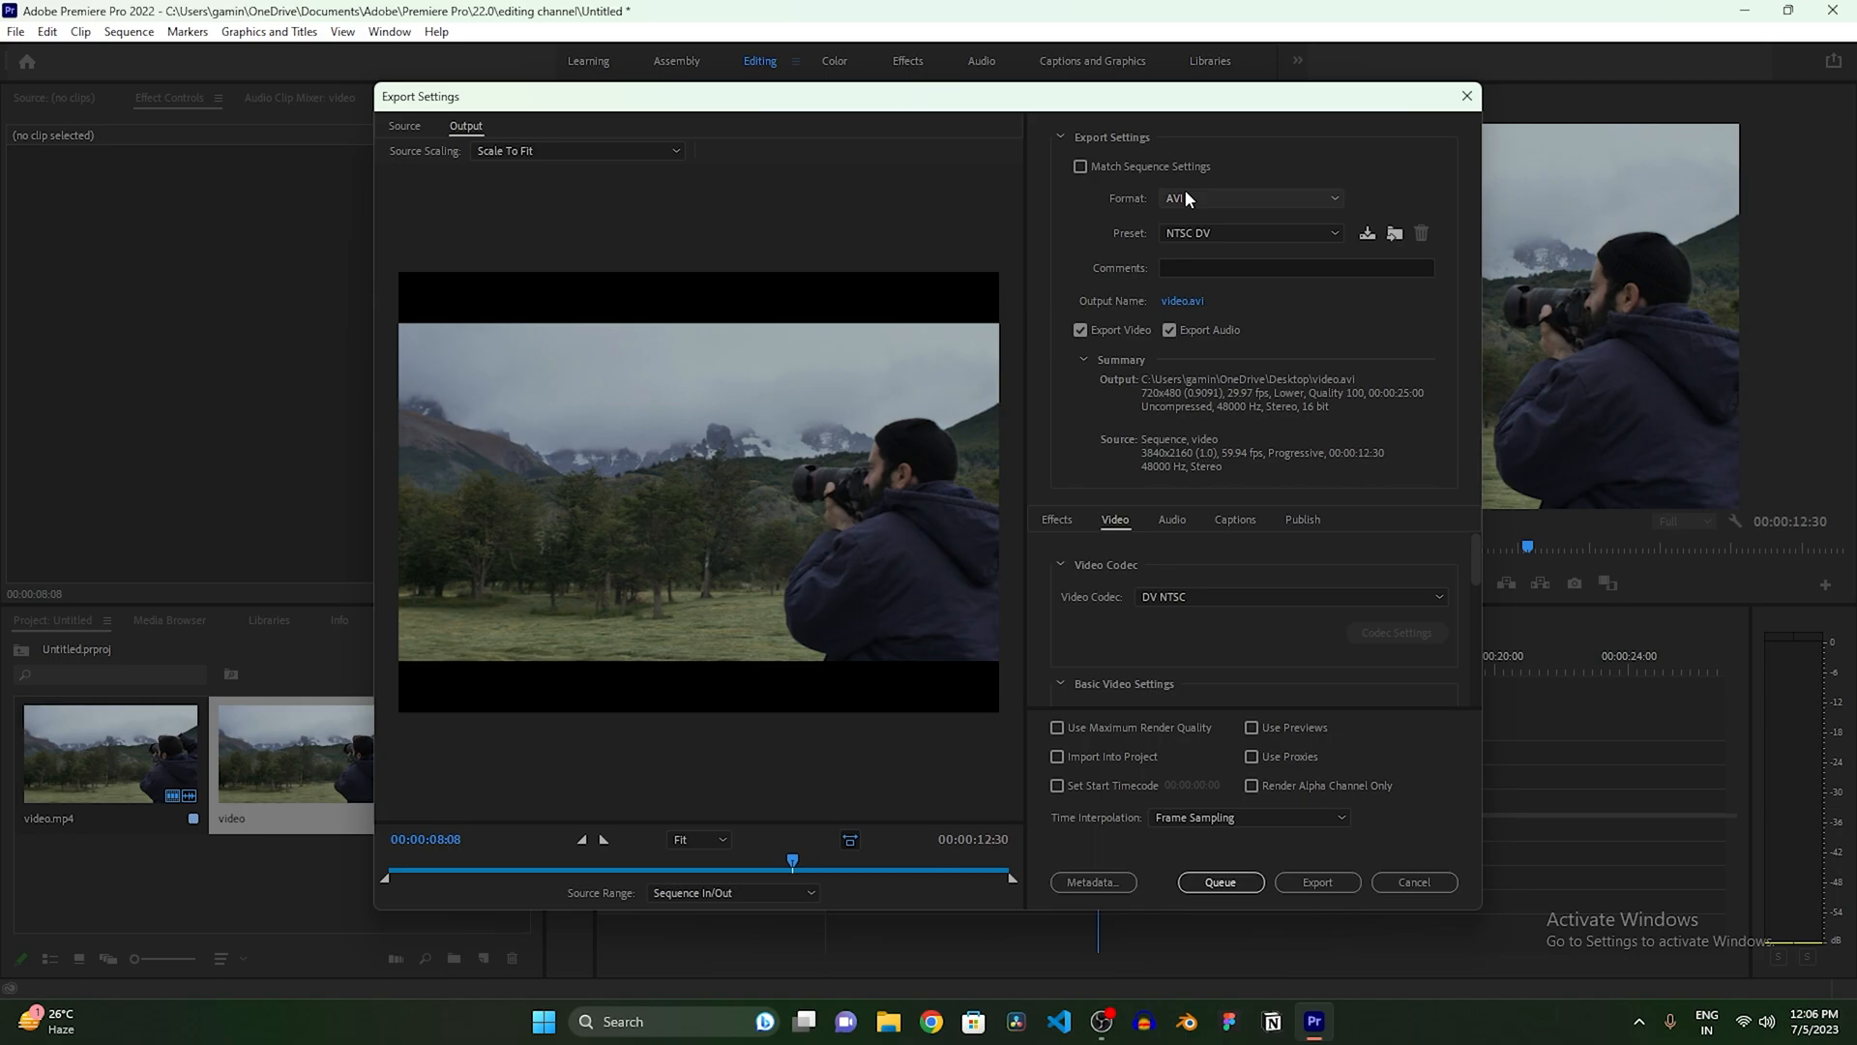
Step: Choose MP3 as the export format instead of AVI
click(1251, 197)
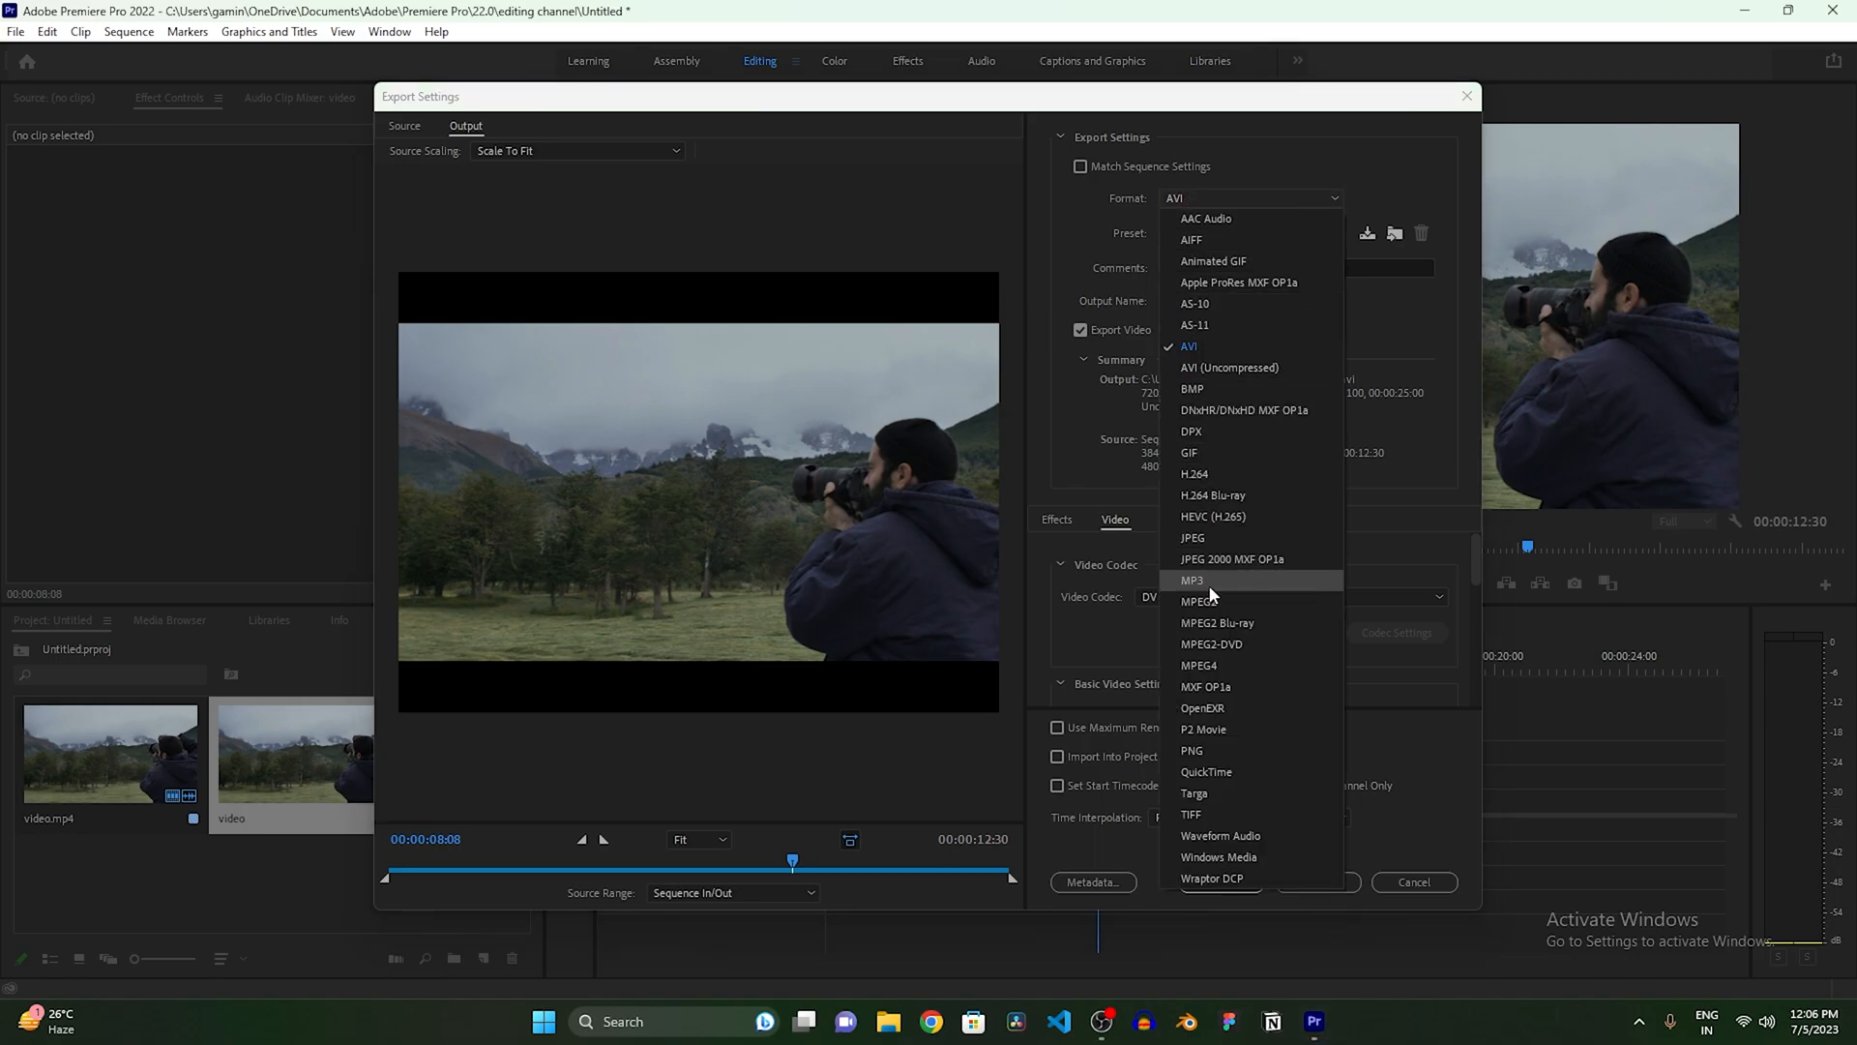
click(1192, 581)
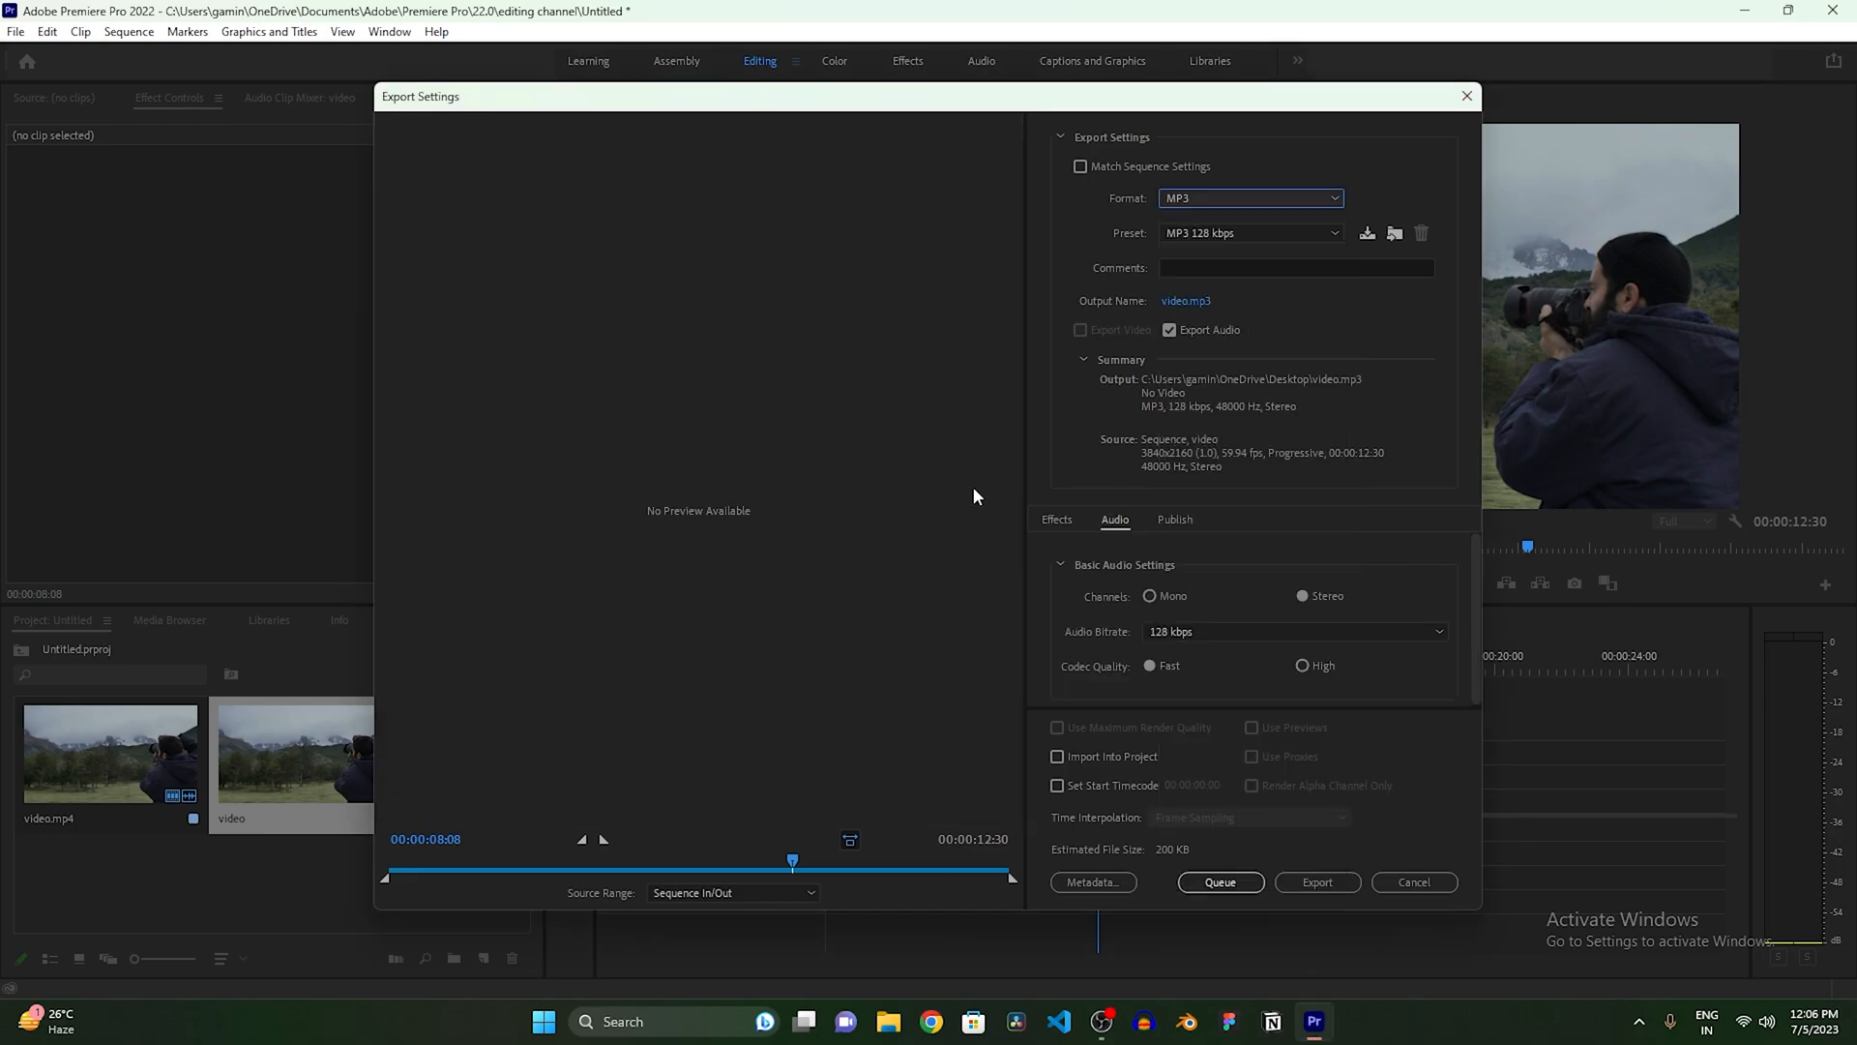
mouse_move(743, 391)
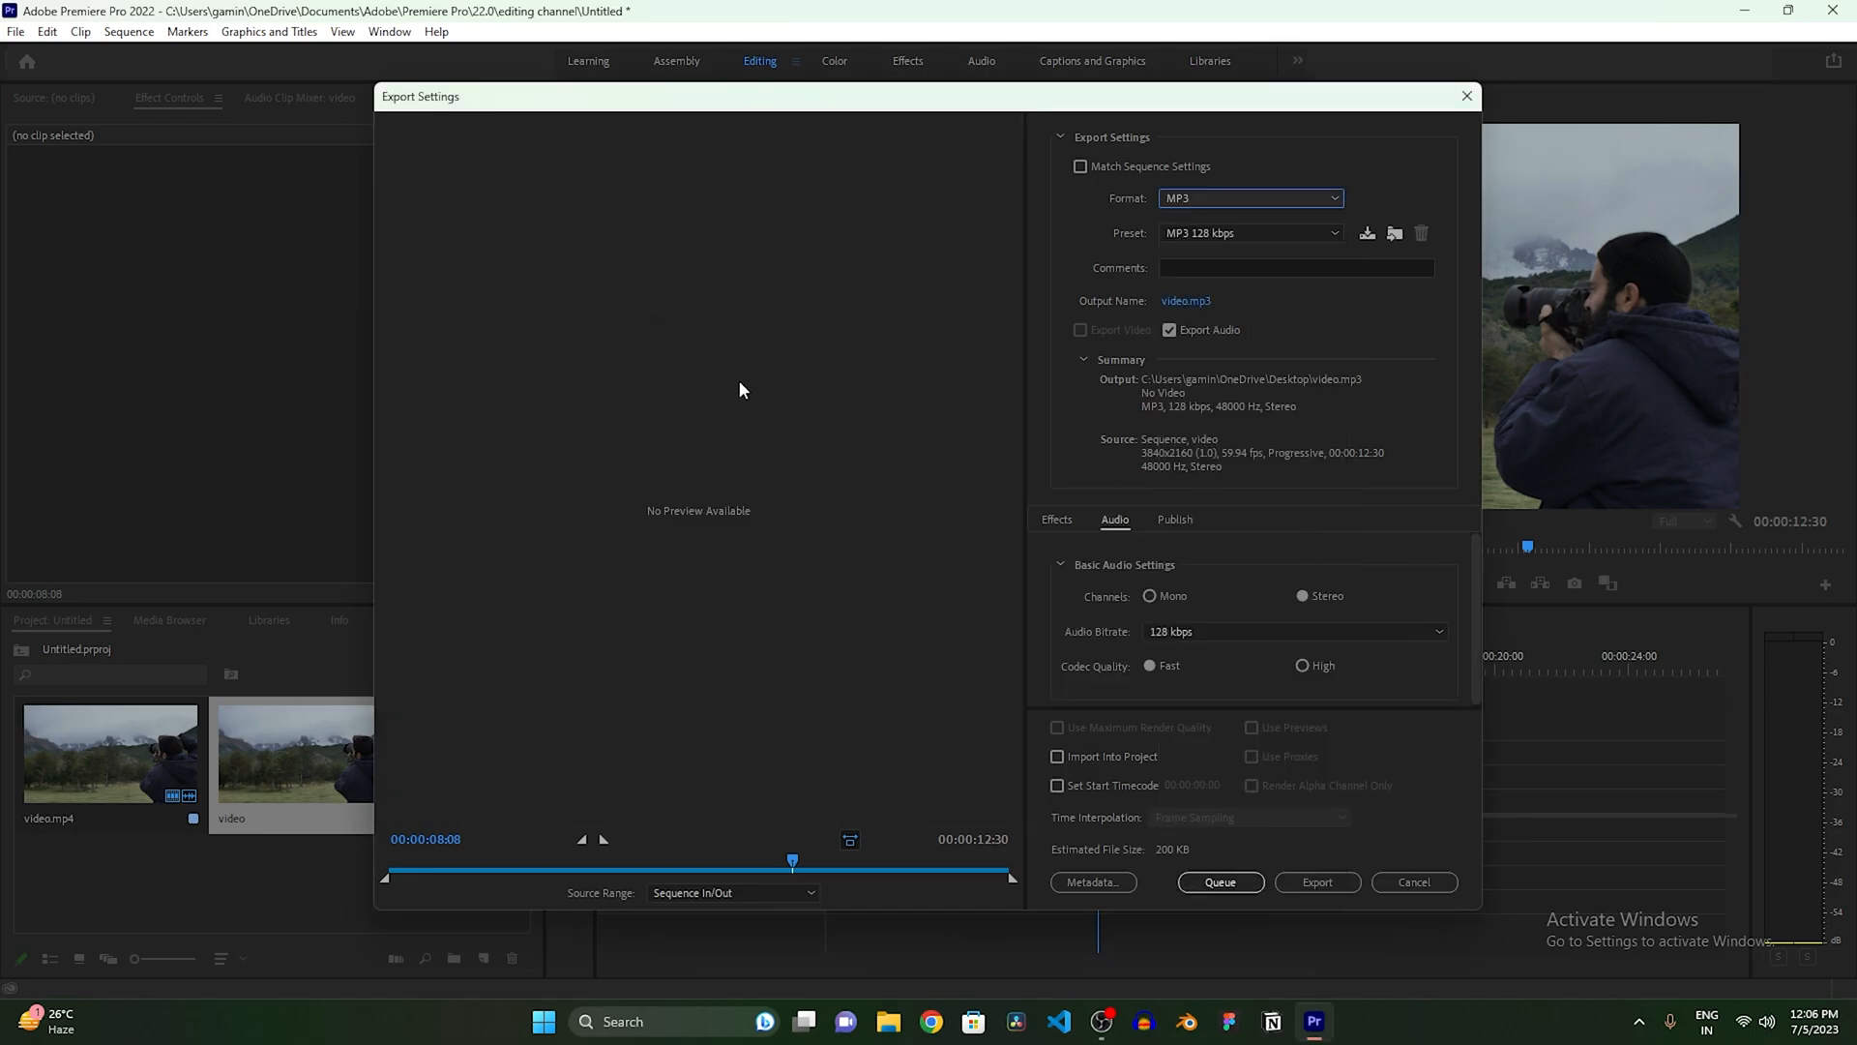
mouse_move(750, 393)
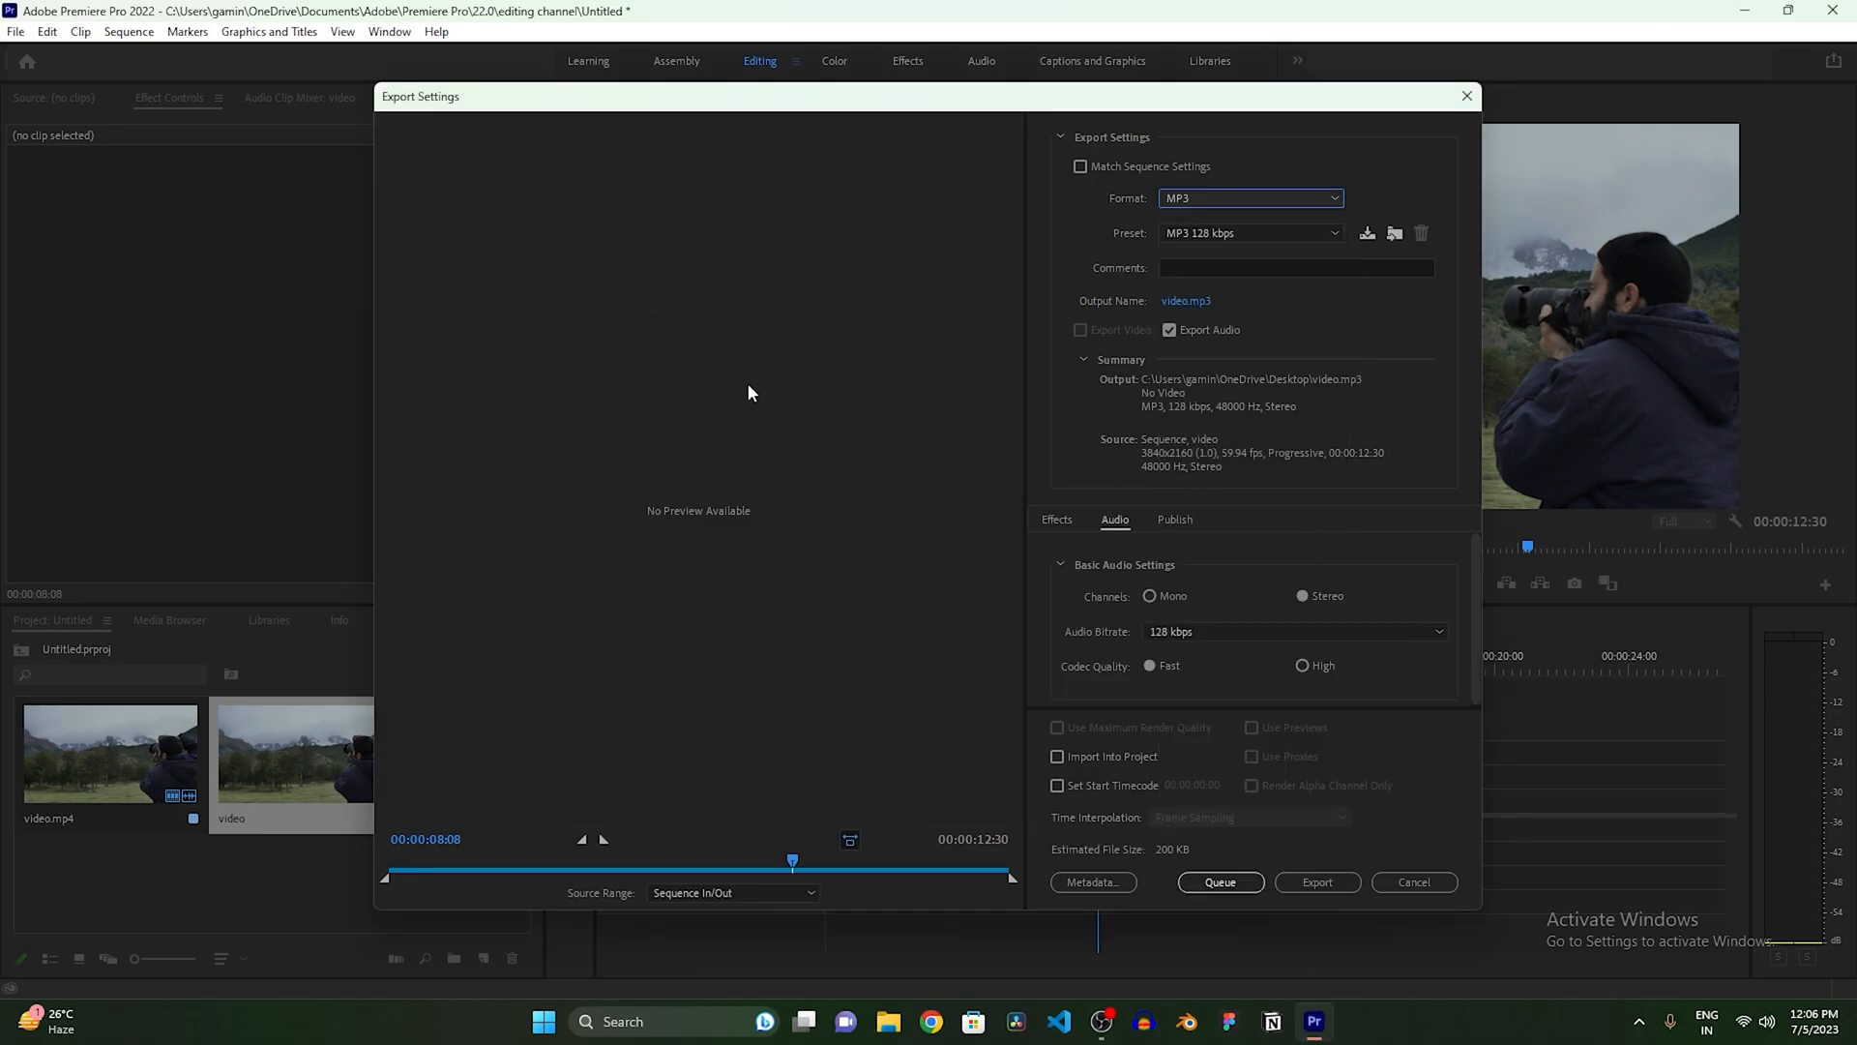
mouse_move(766, 402)
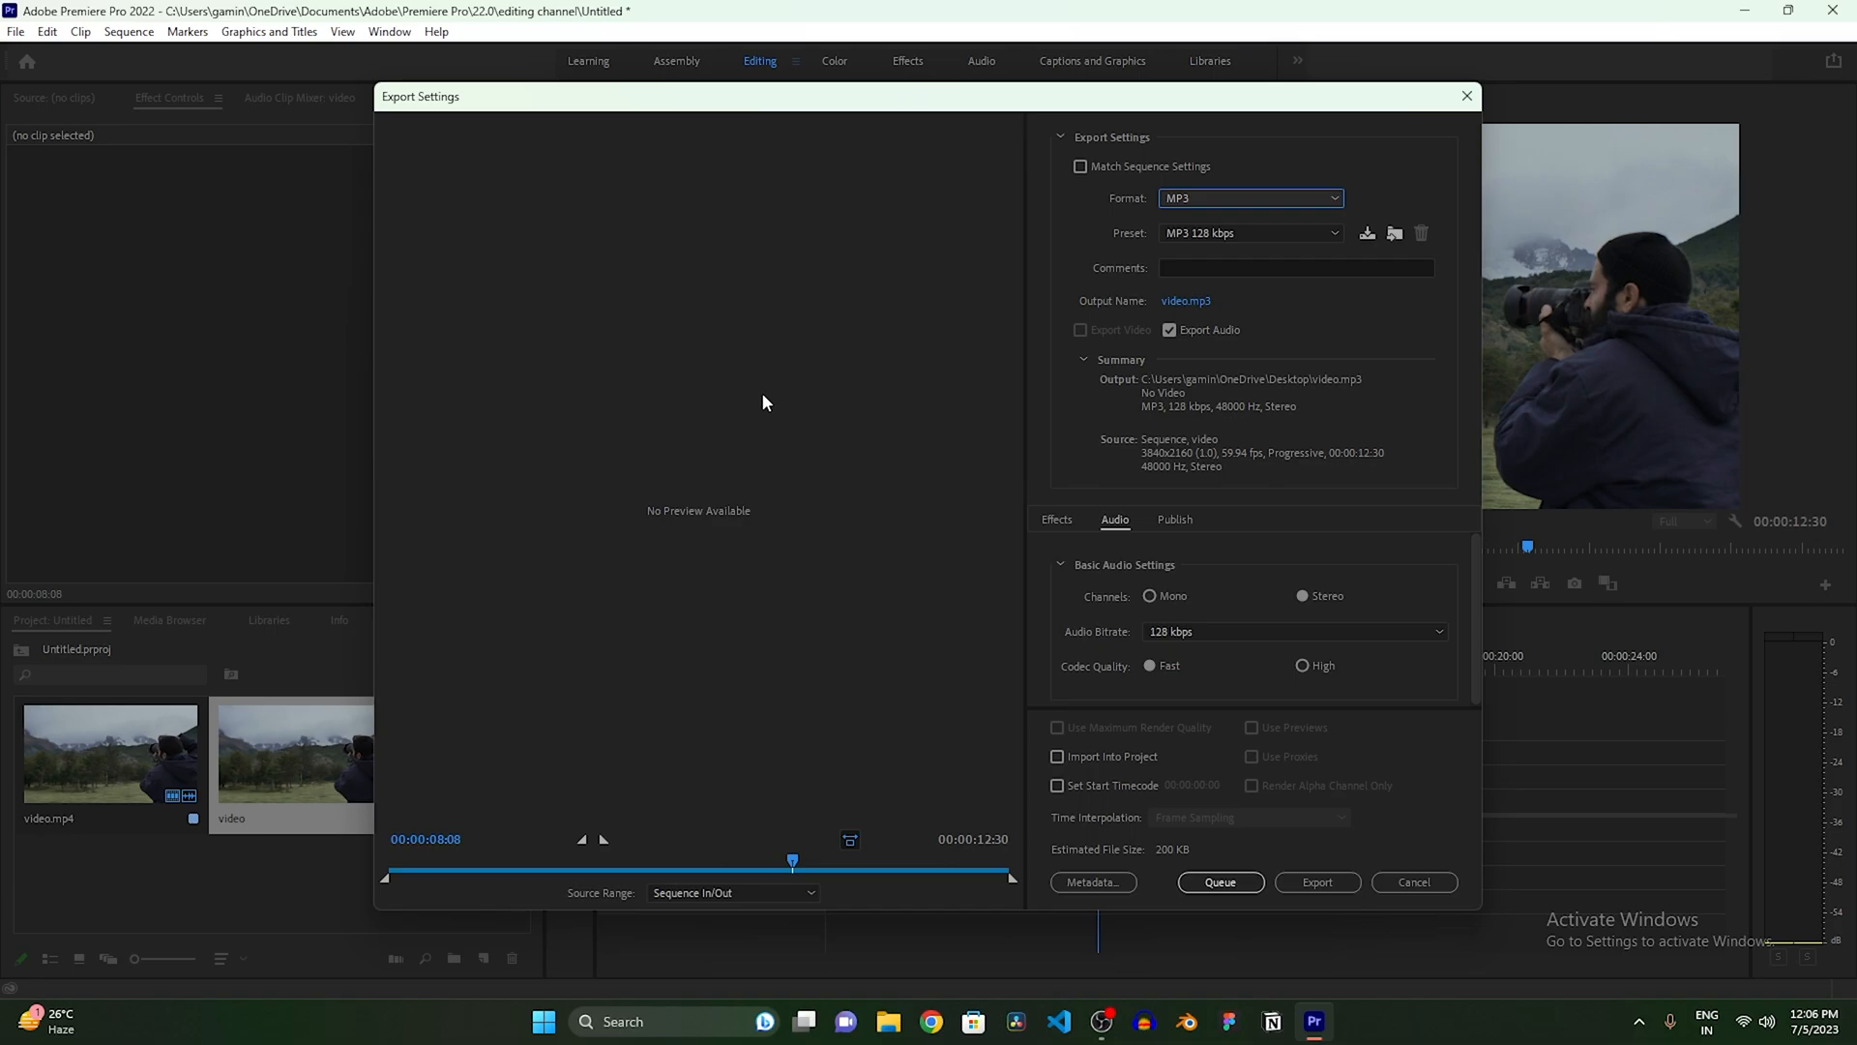
Step: Set the MP3 audio bitrate to 320 kbps in the Audio settings
click(1056, 518)
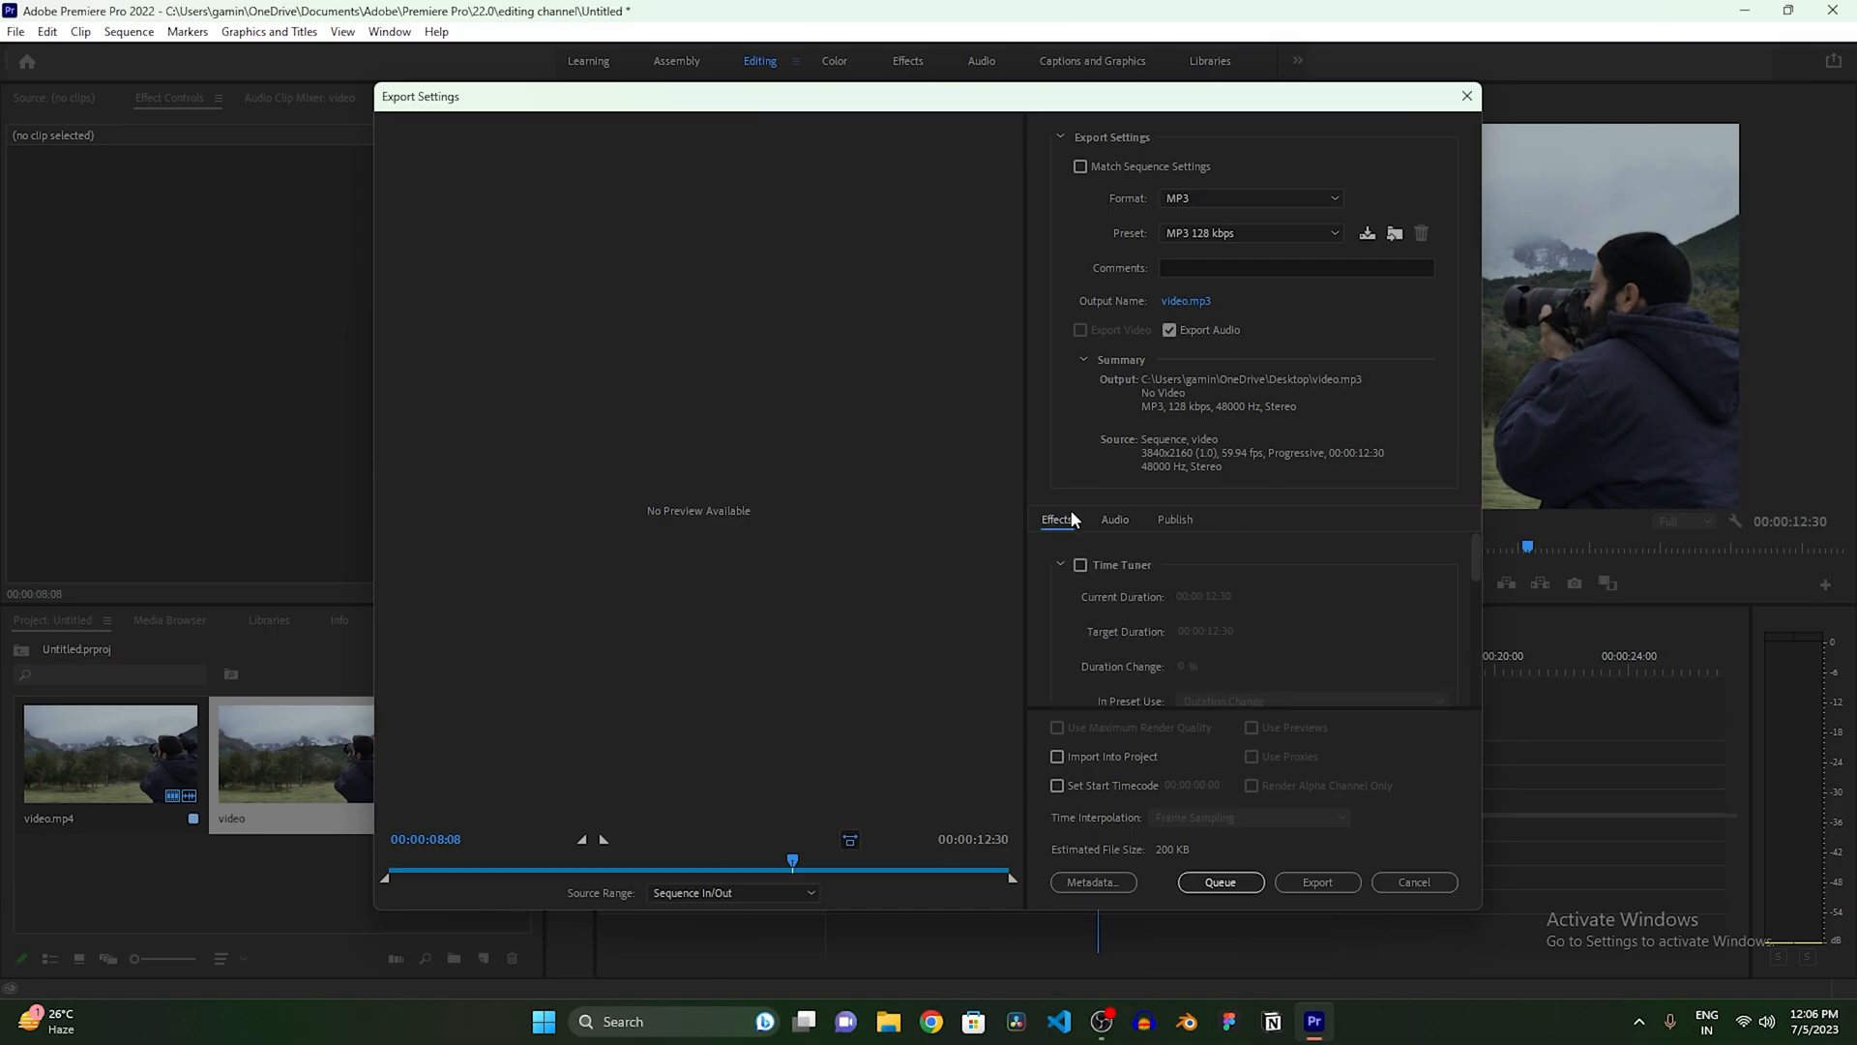
click(1115, 518)
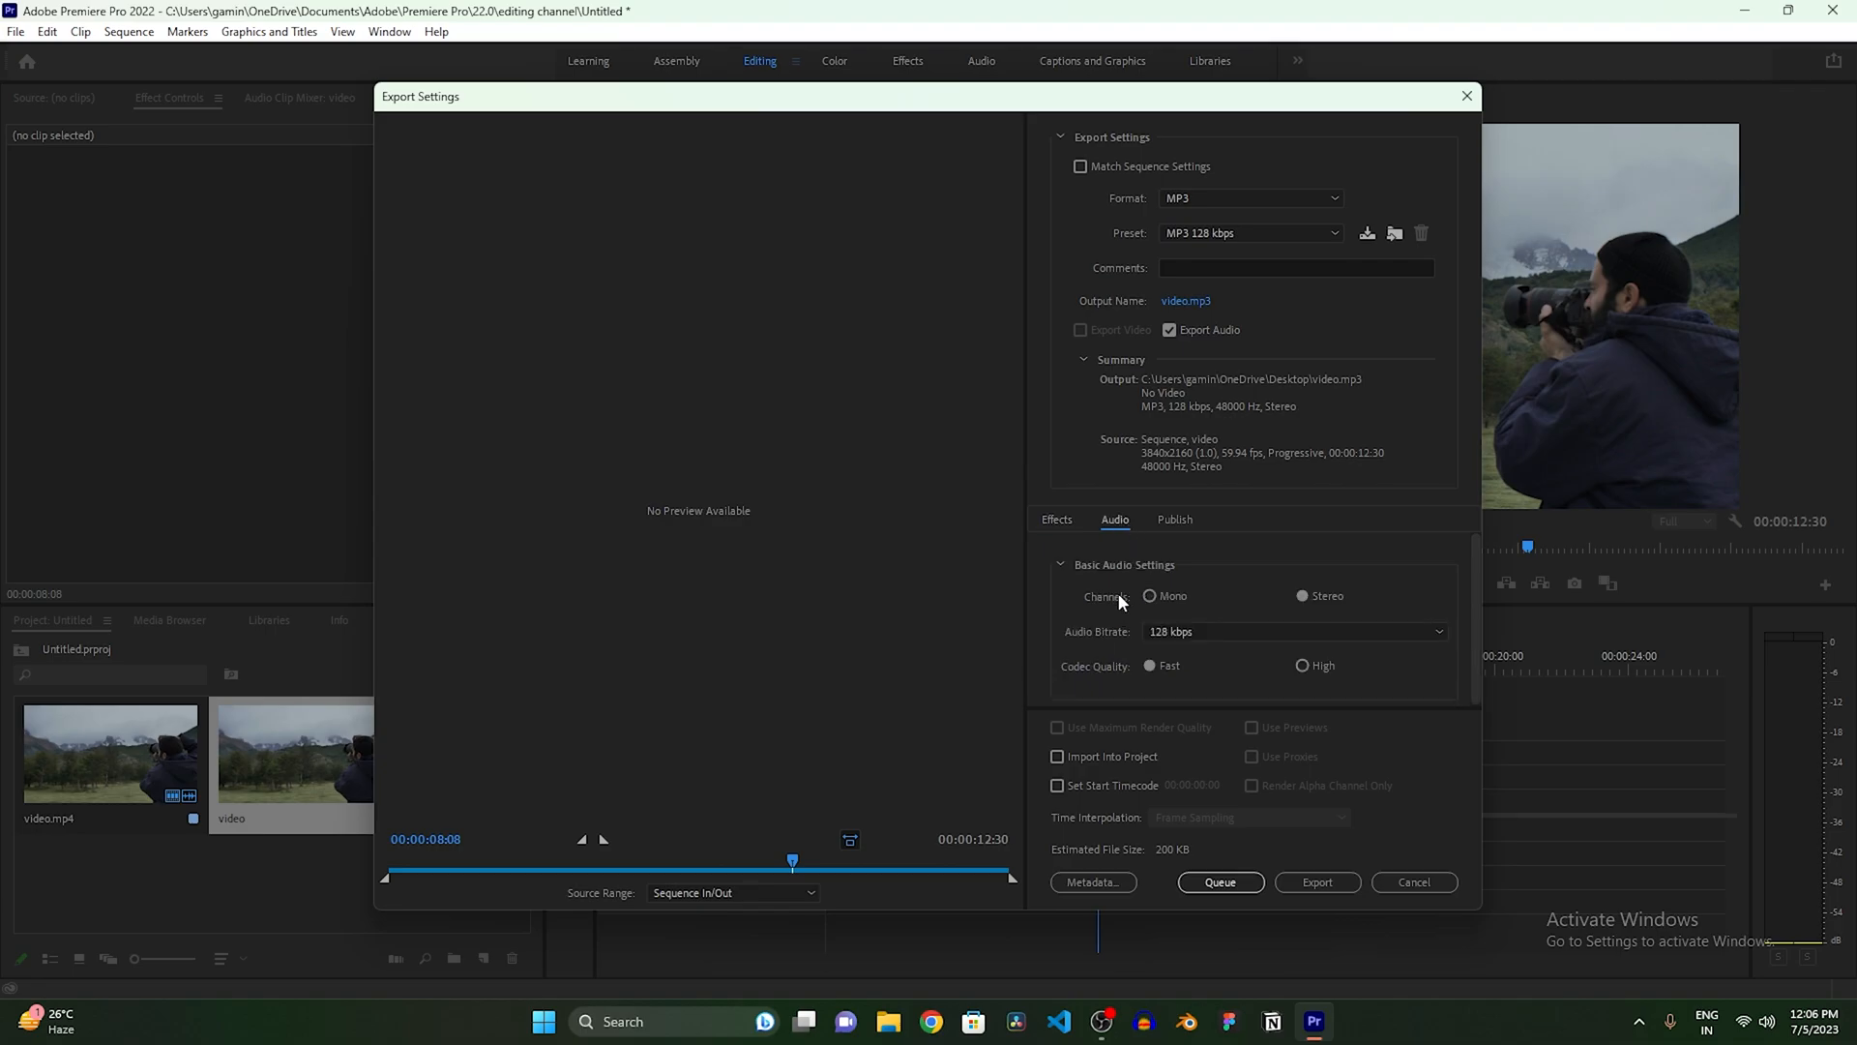
click(1296, 631)
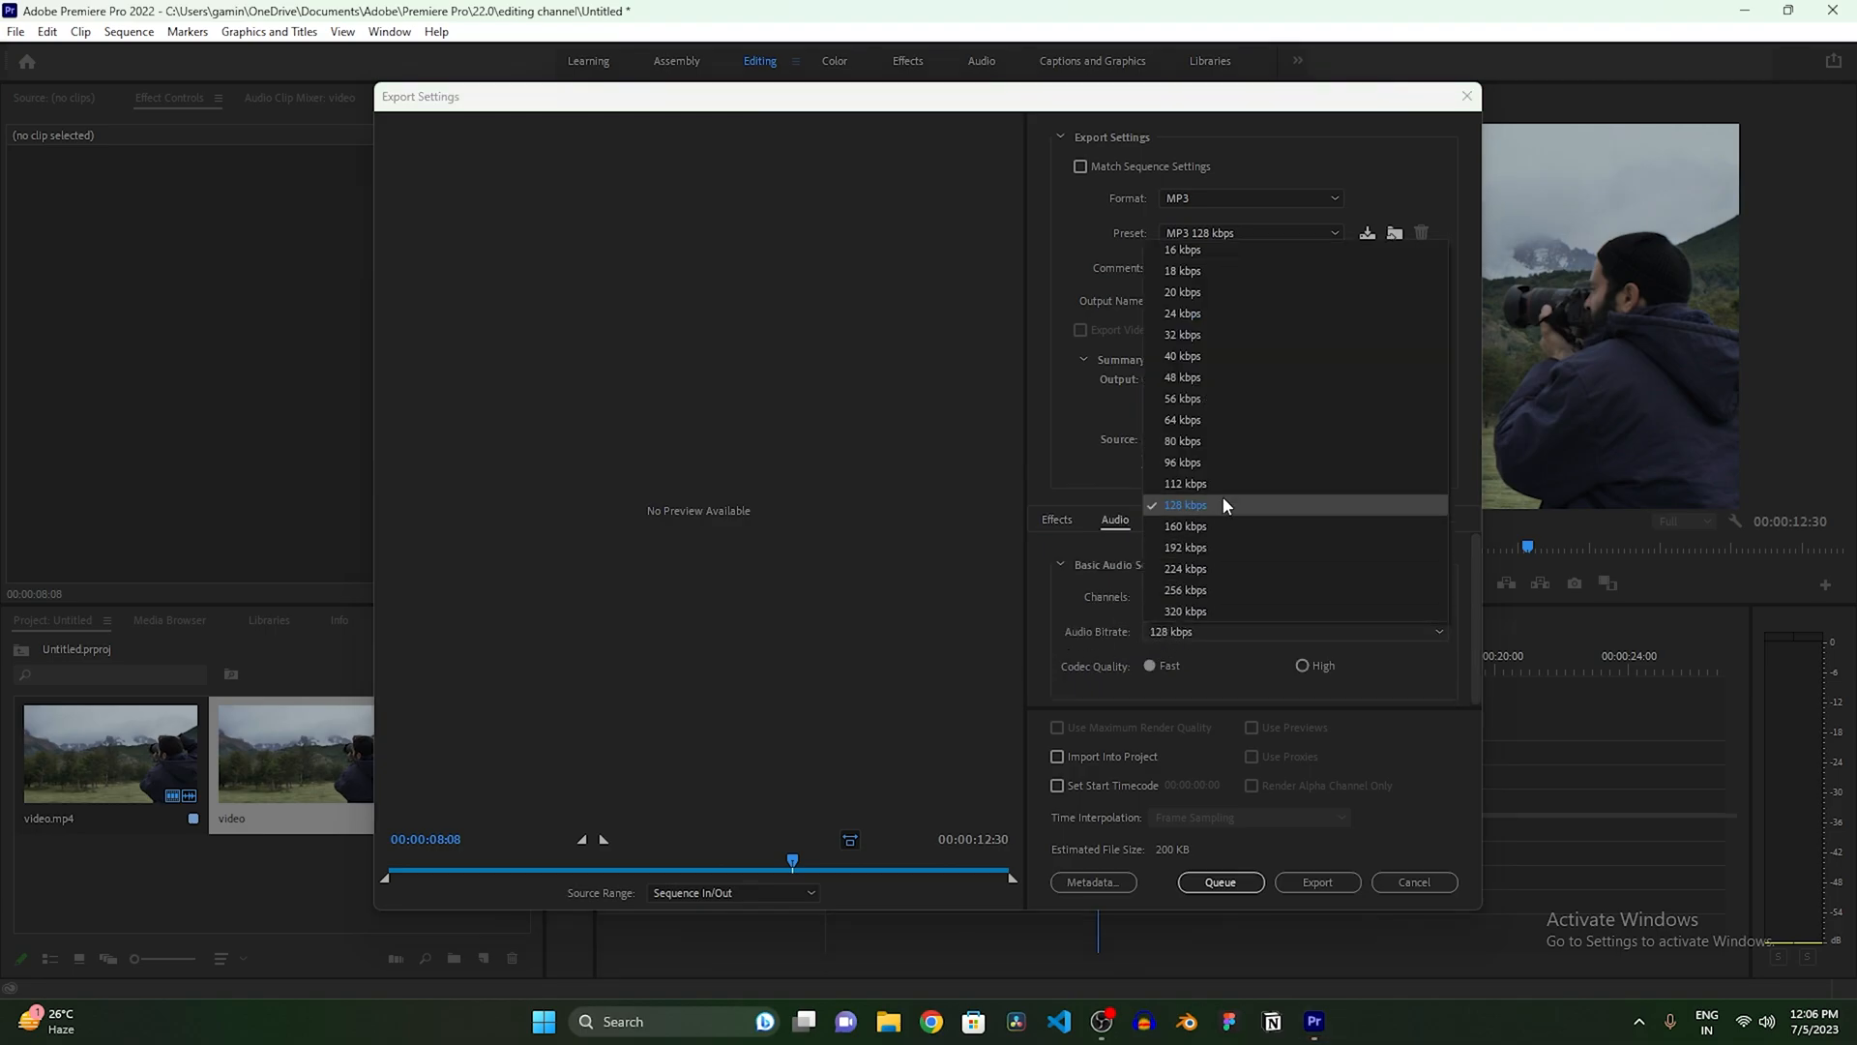
mouse_move(1201, 611)
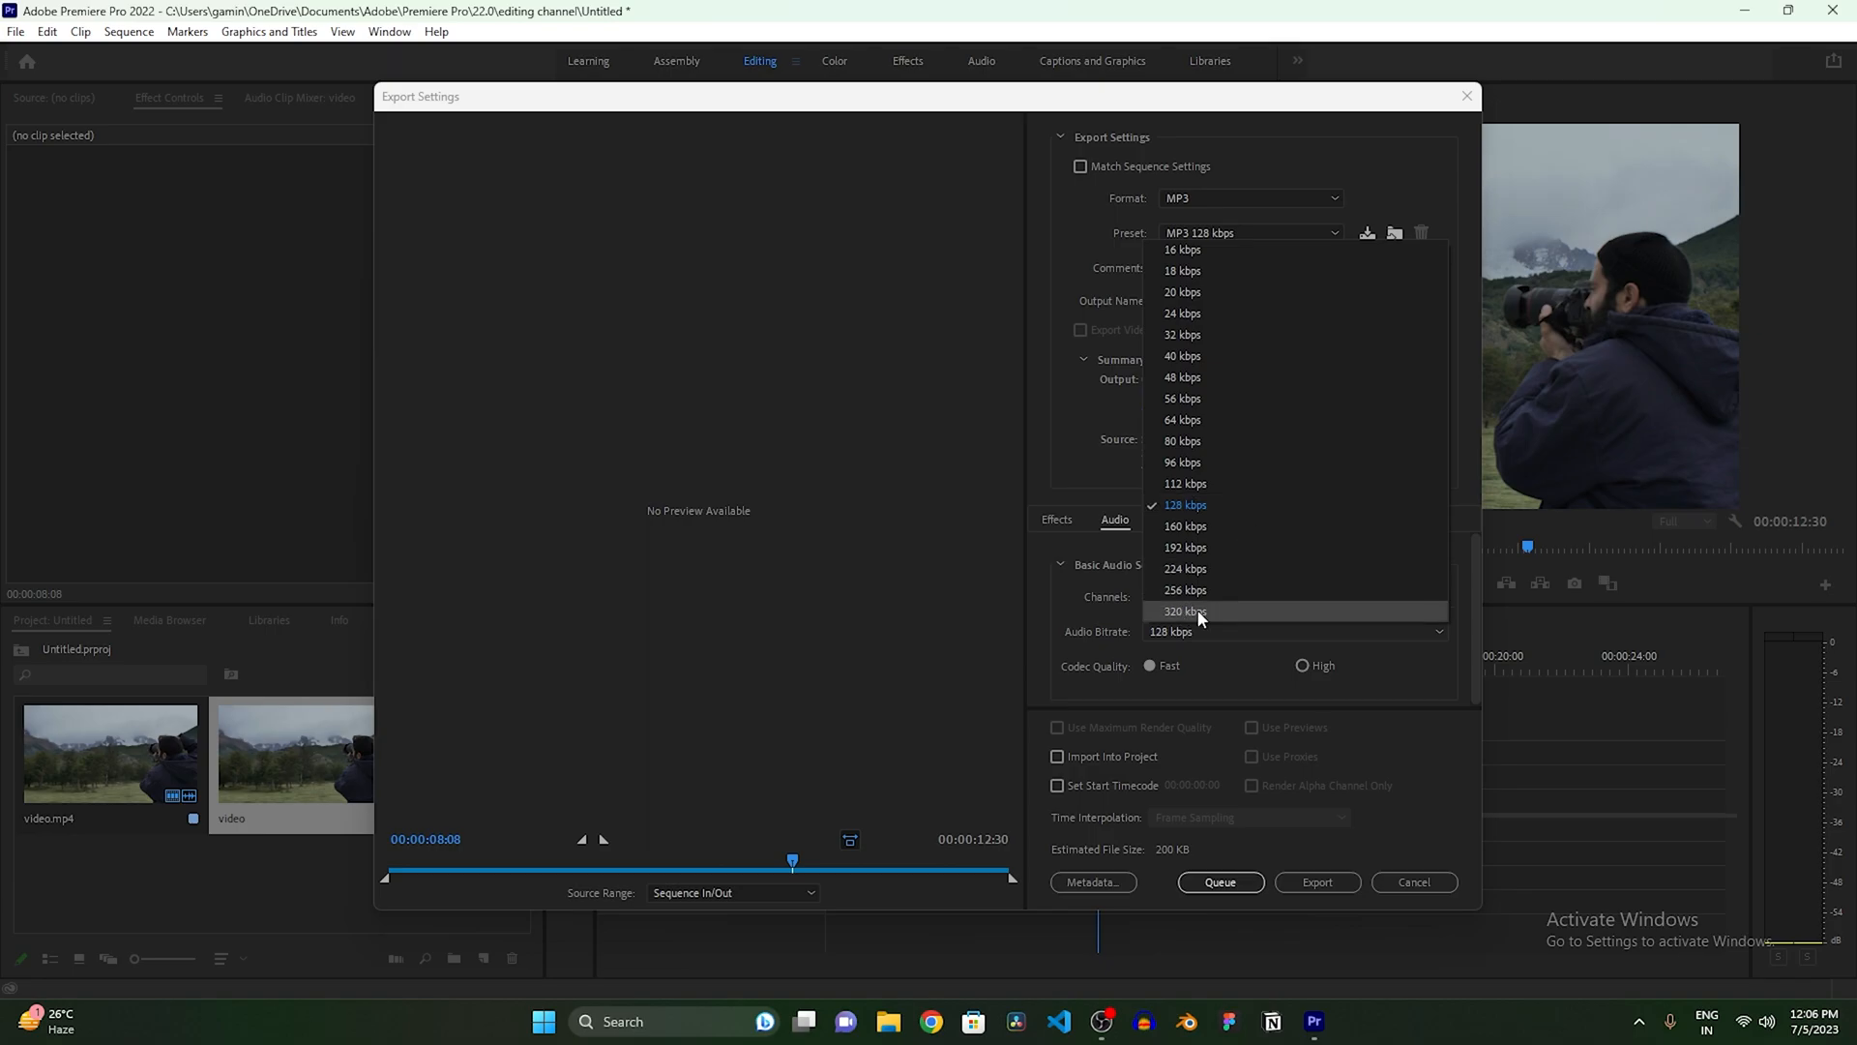
mouse_move(1188, 617)
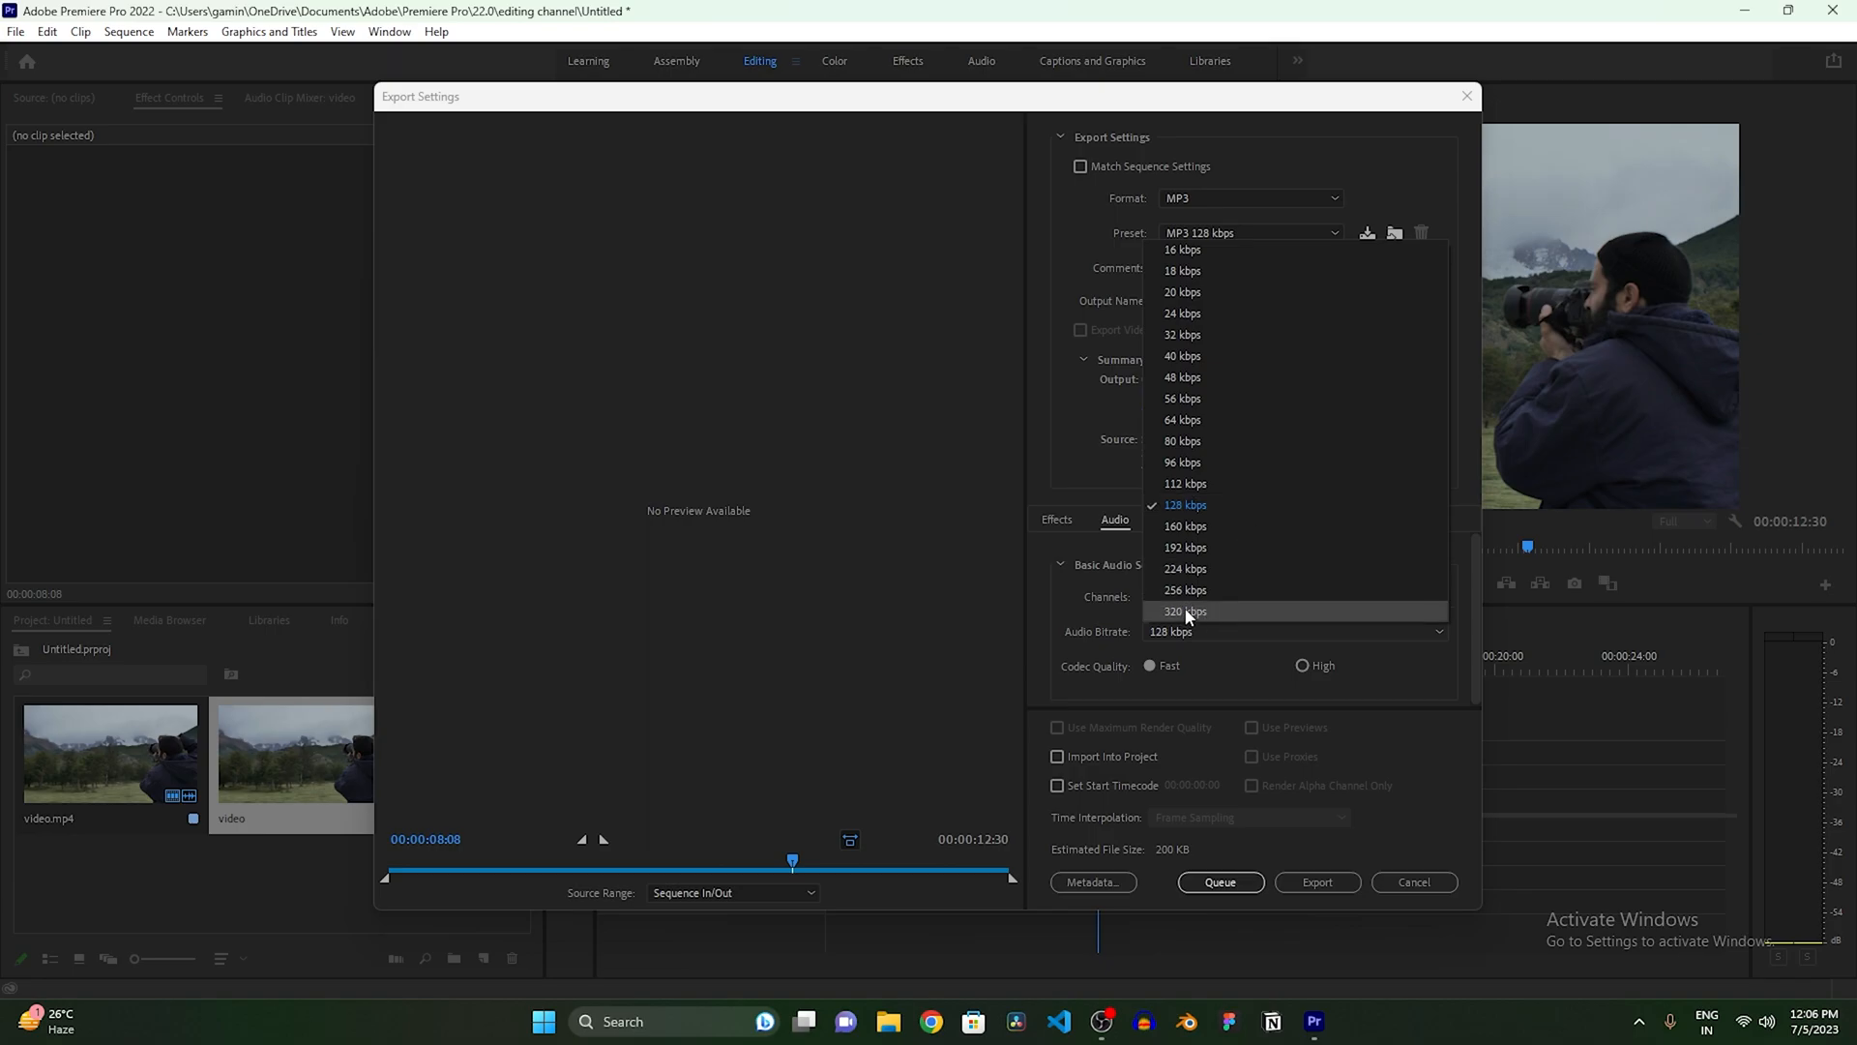
click(1184, 611)
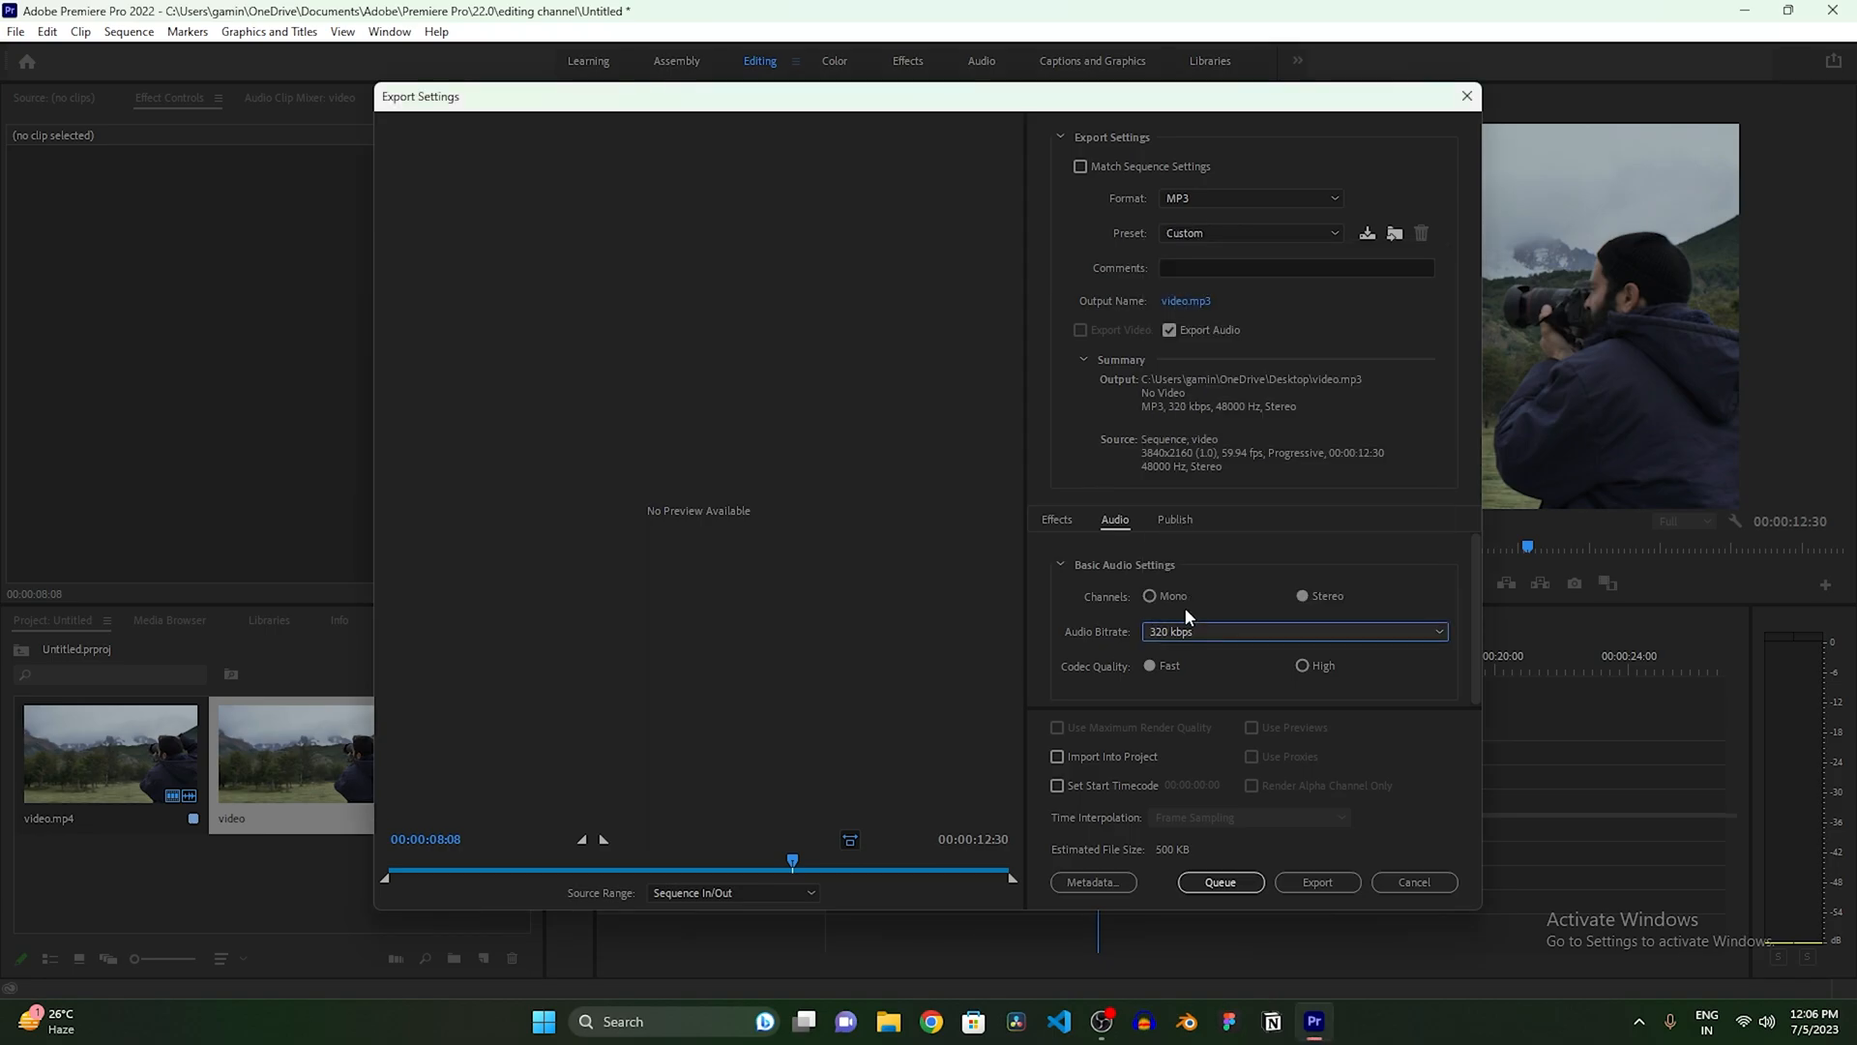
mouse_move(1225, 619)
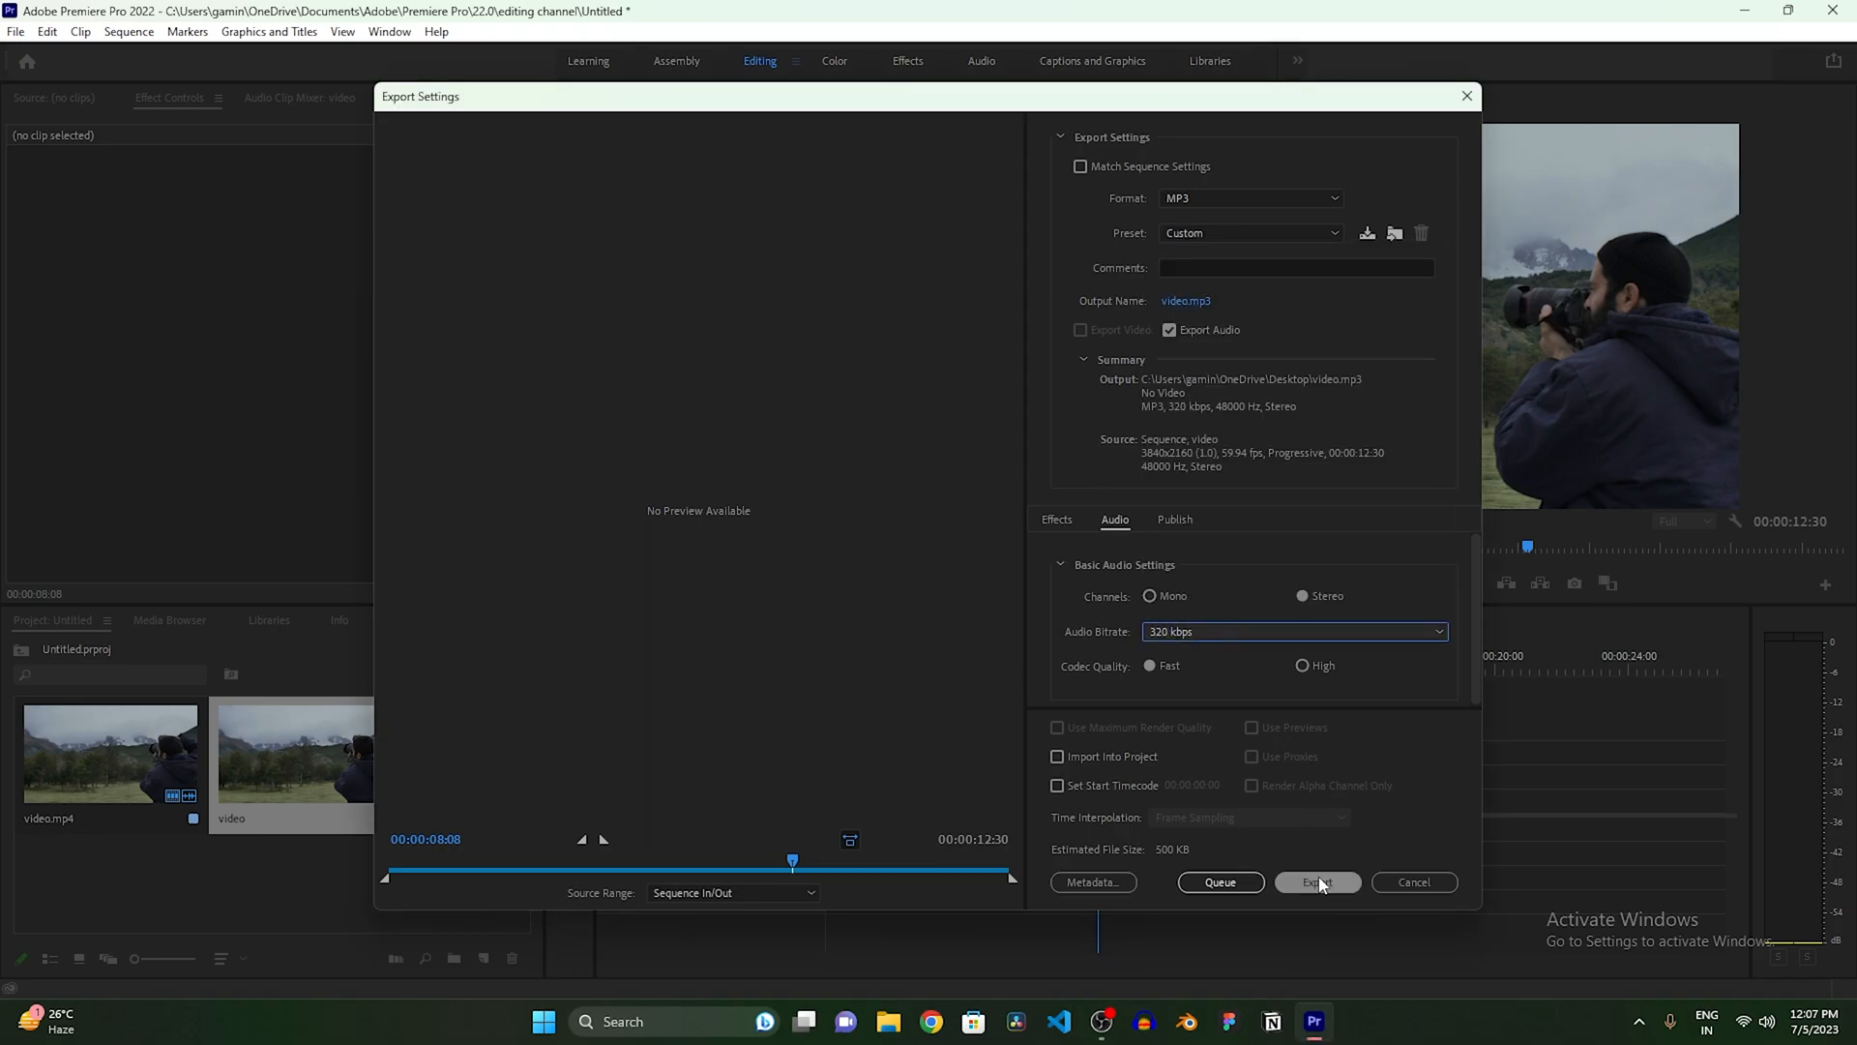
Step: Export video.mp3 and place it on the desktop beside the original video clip
click(1318, 882)
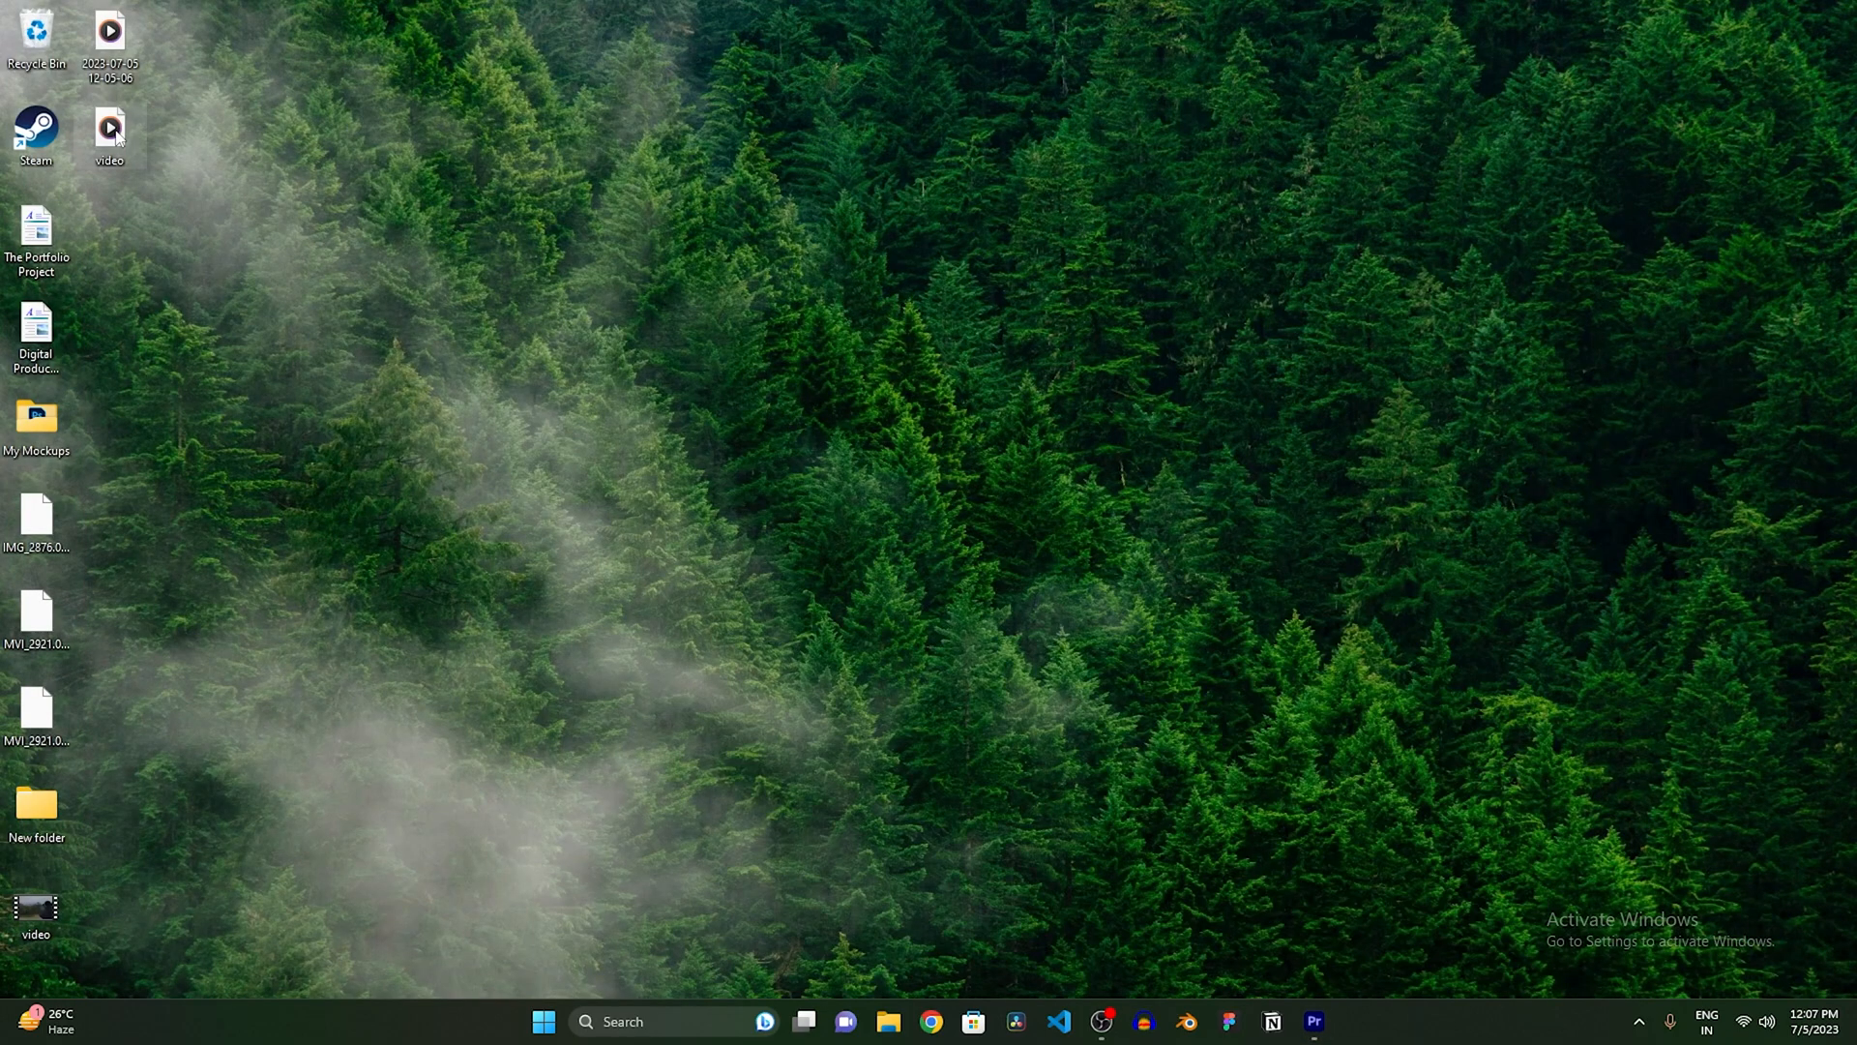
drag(108, 129, 110, 906)
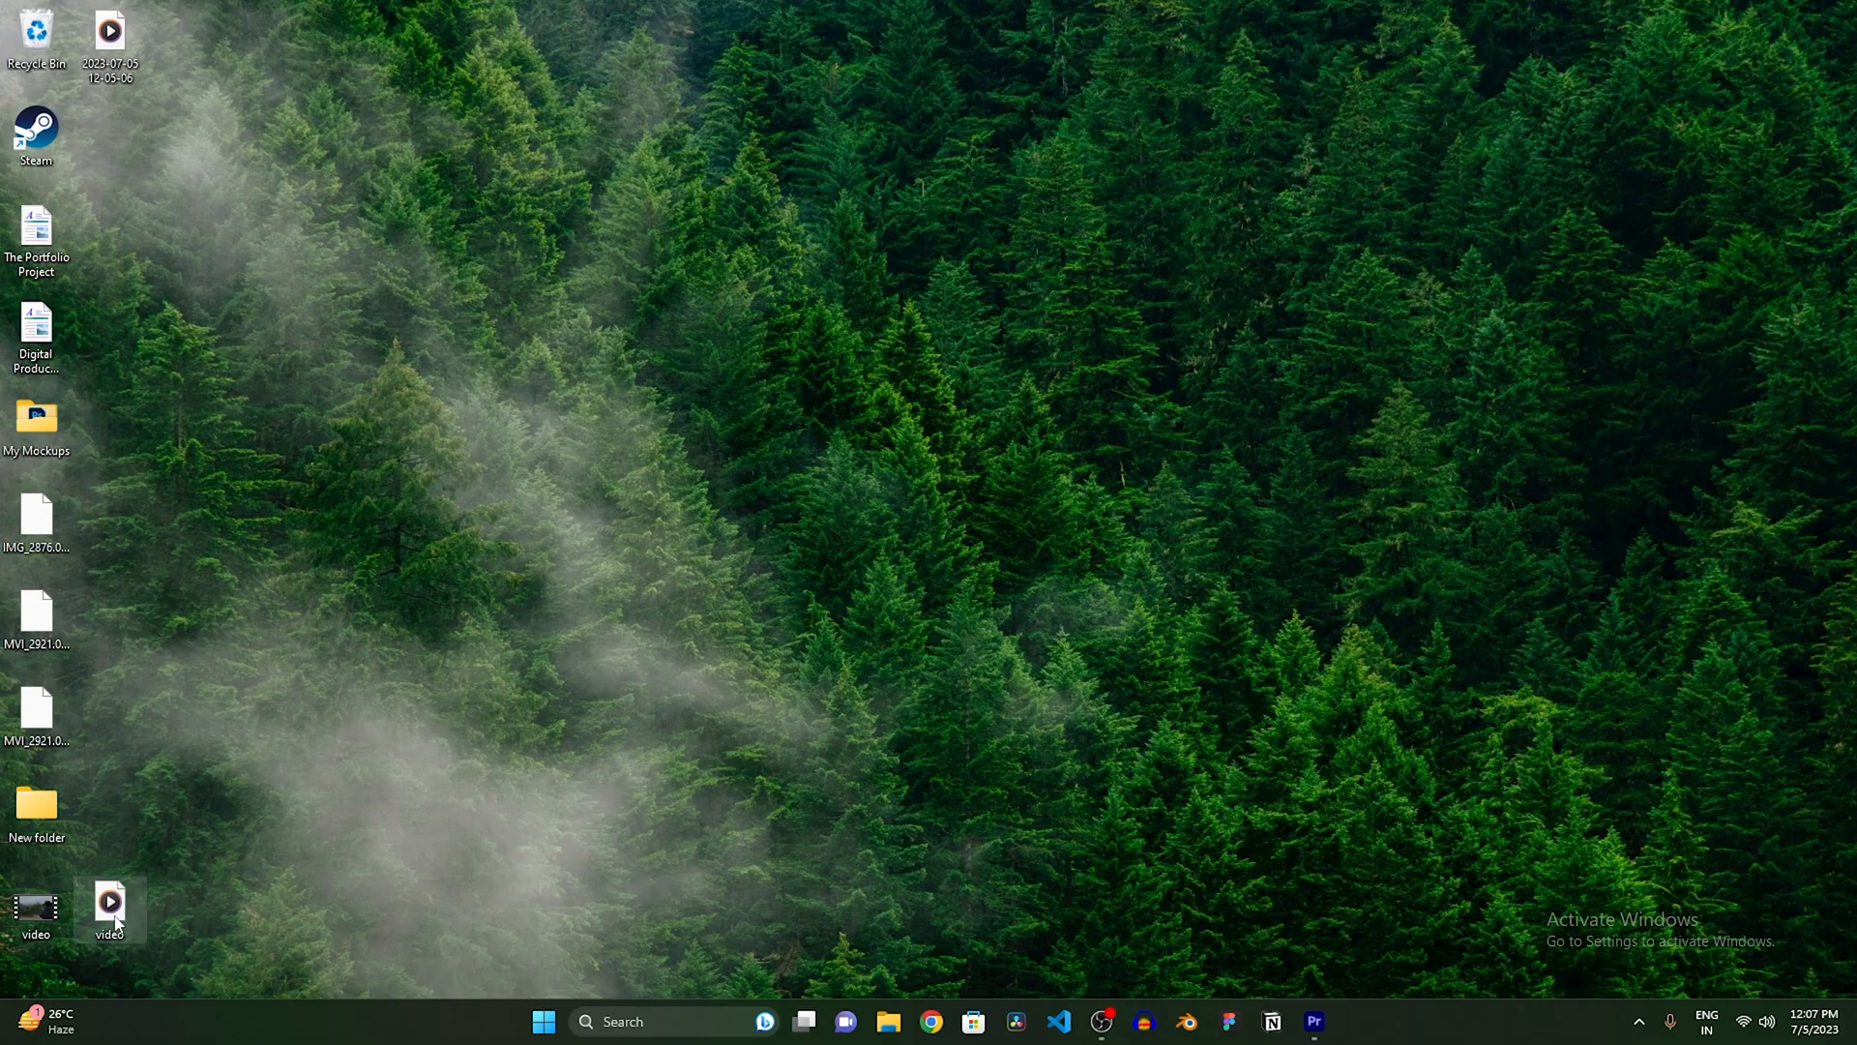